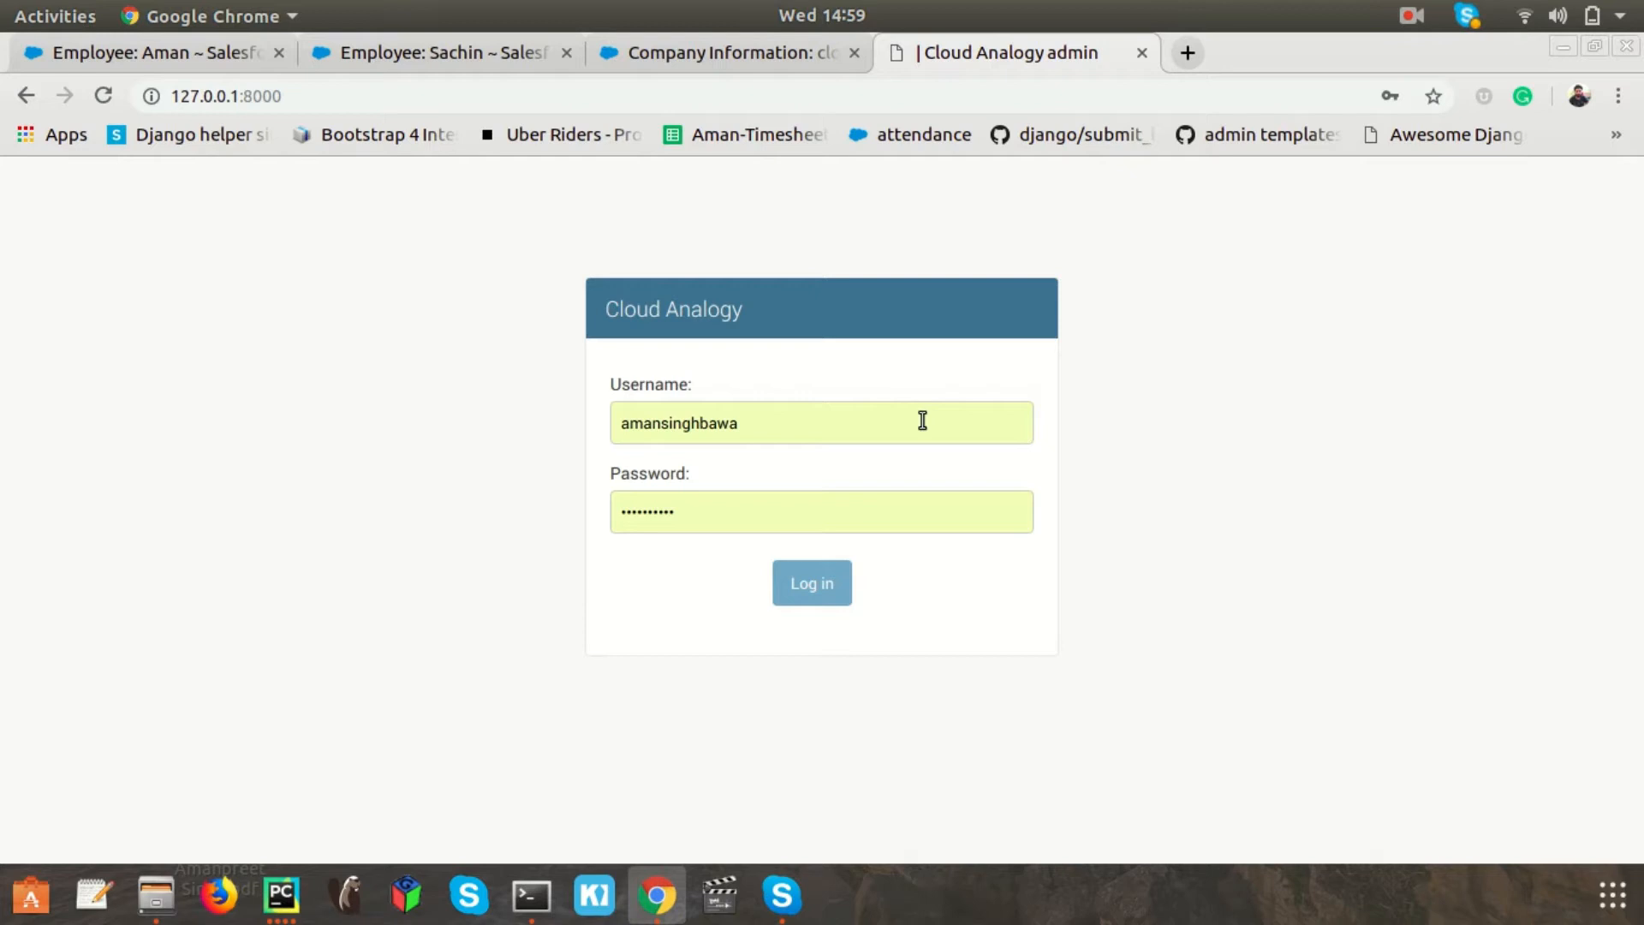
Step: Submit the login credentials to open the employee details page with punch-in and punch-out options
click(812, 583)
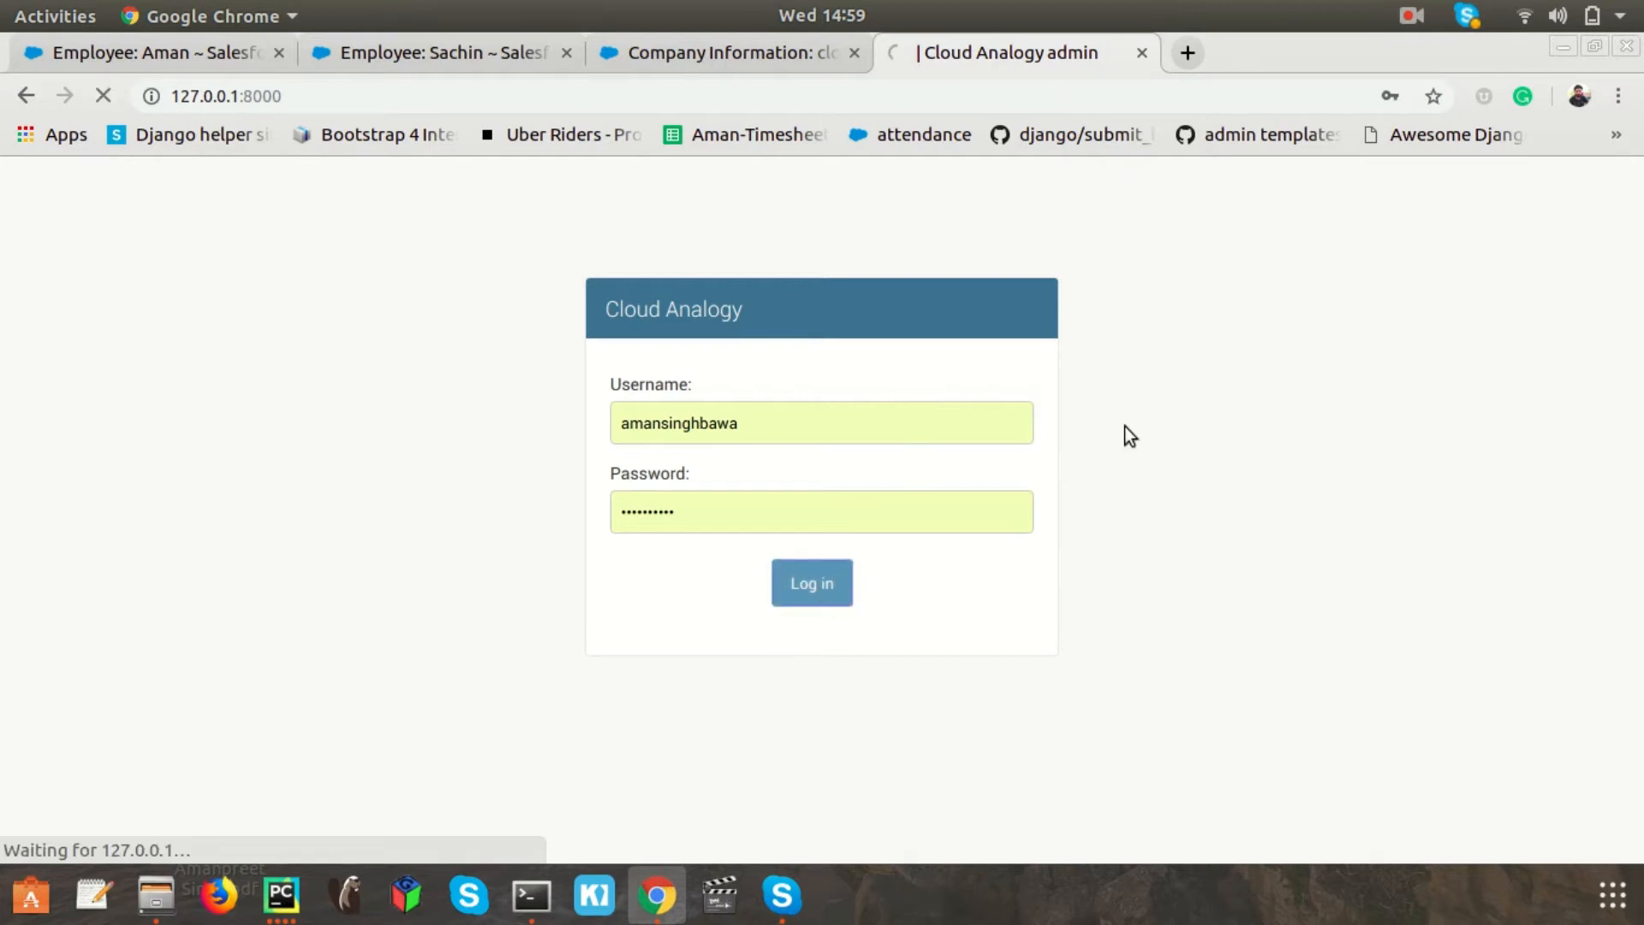
click(811, 583)
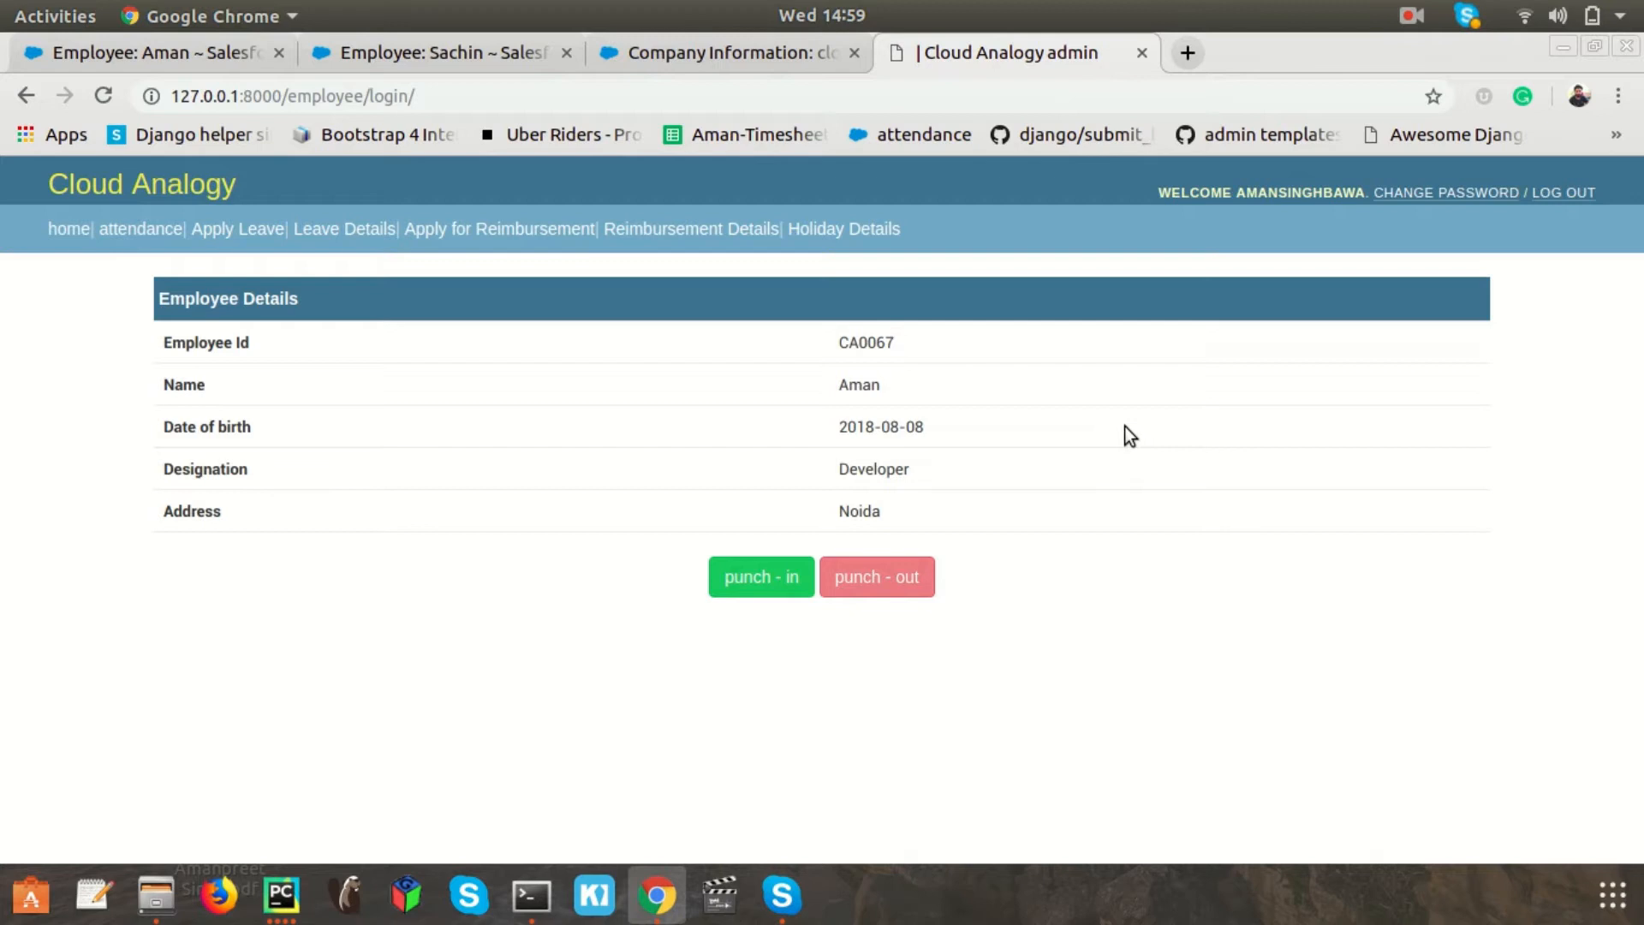
mouse_move(1052, 321)
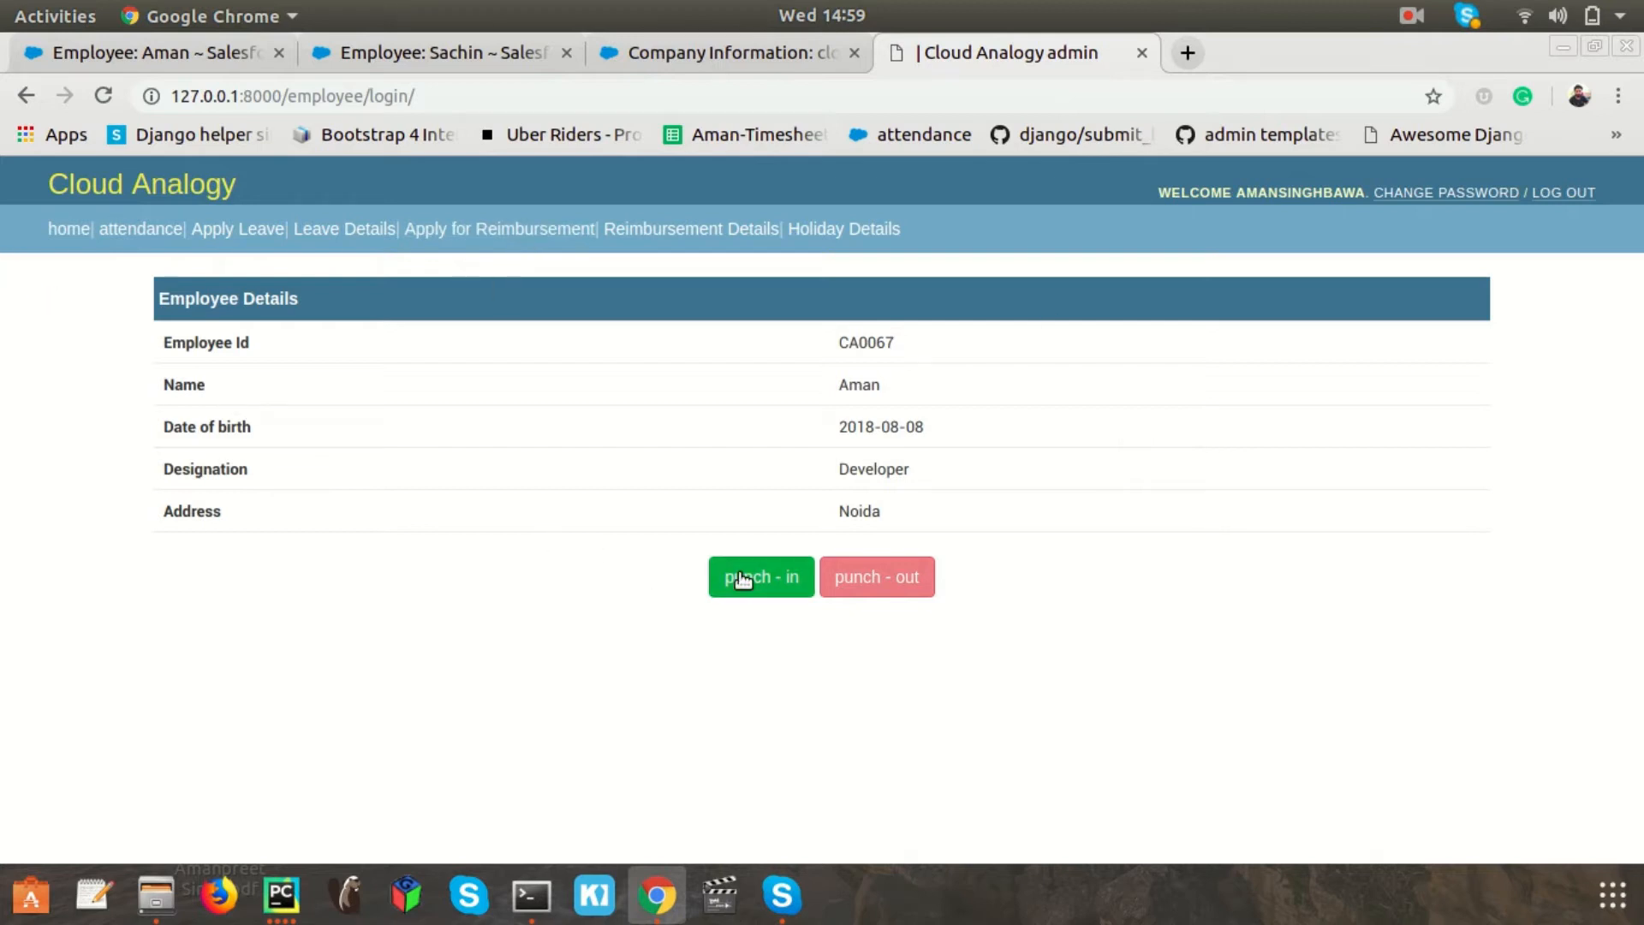
mouse_move(774, 628)
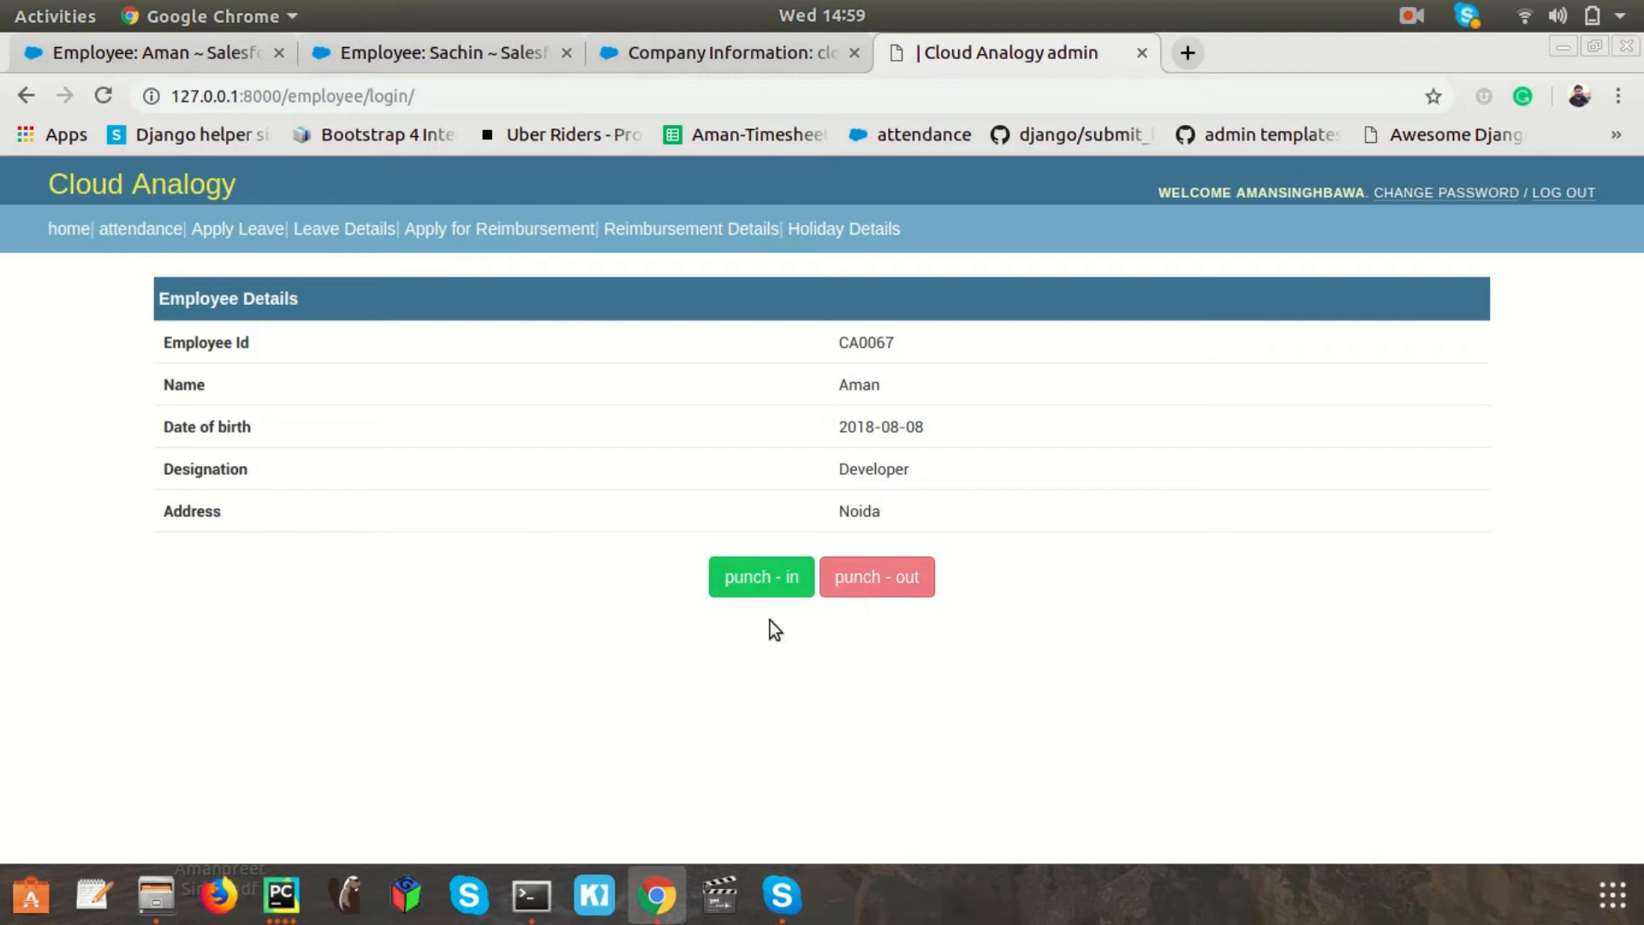
mouse_move(970, 658)
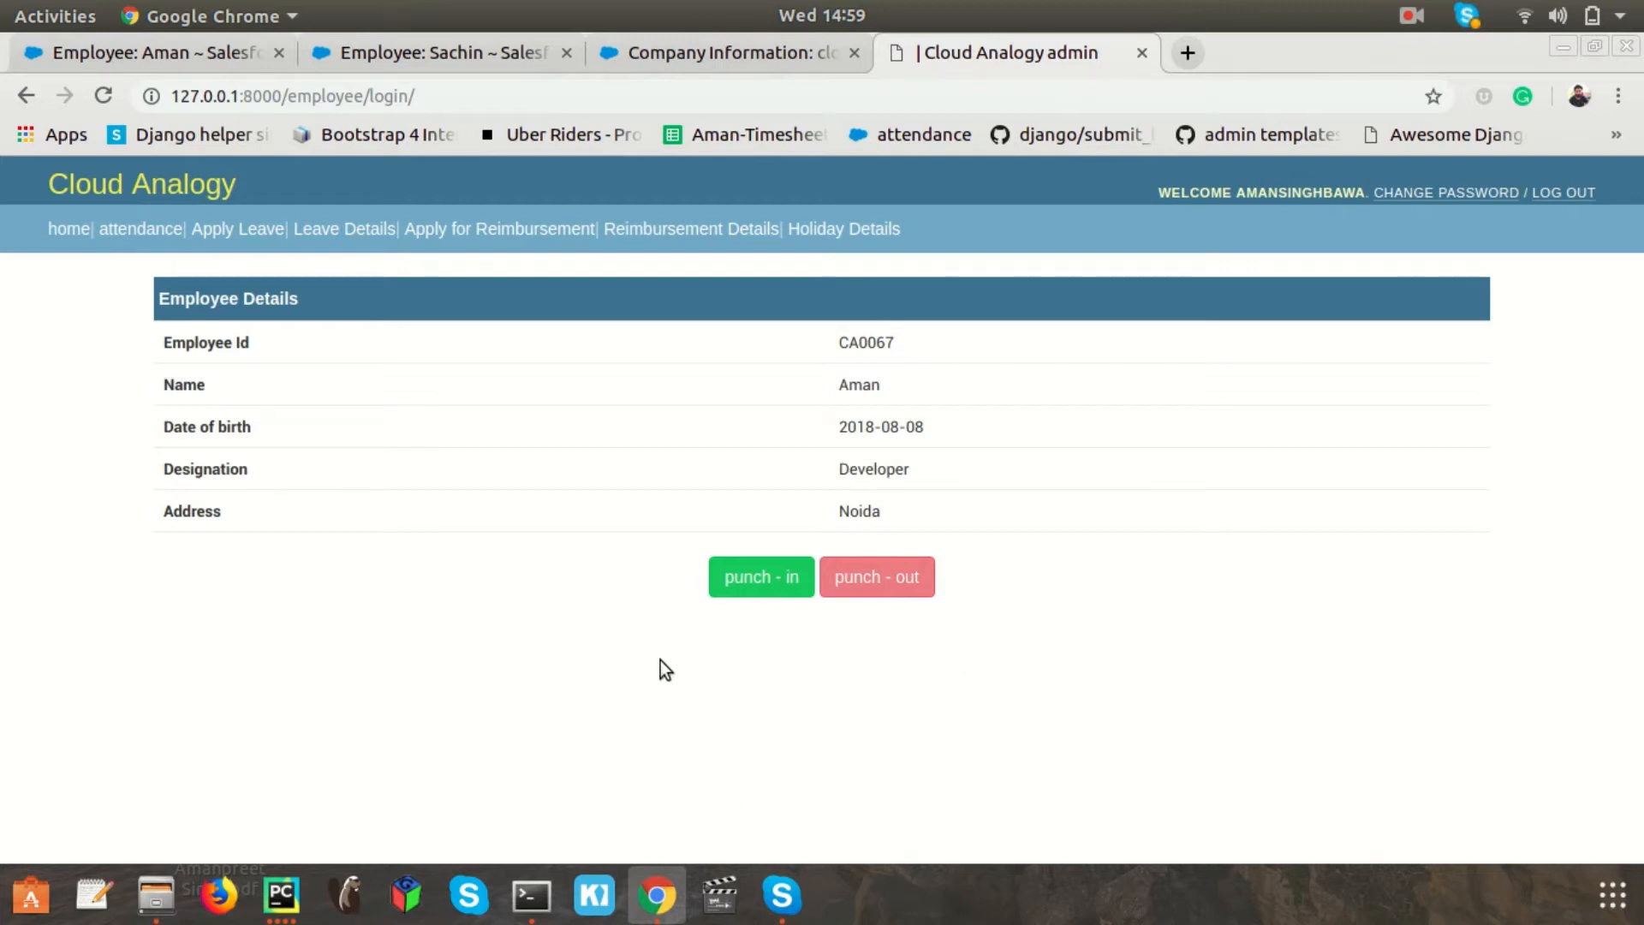
mouse_move(691, 449)
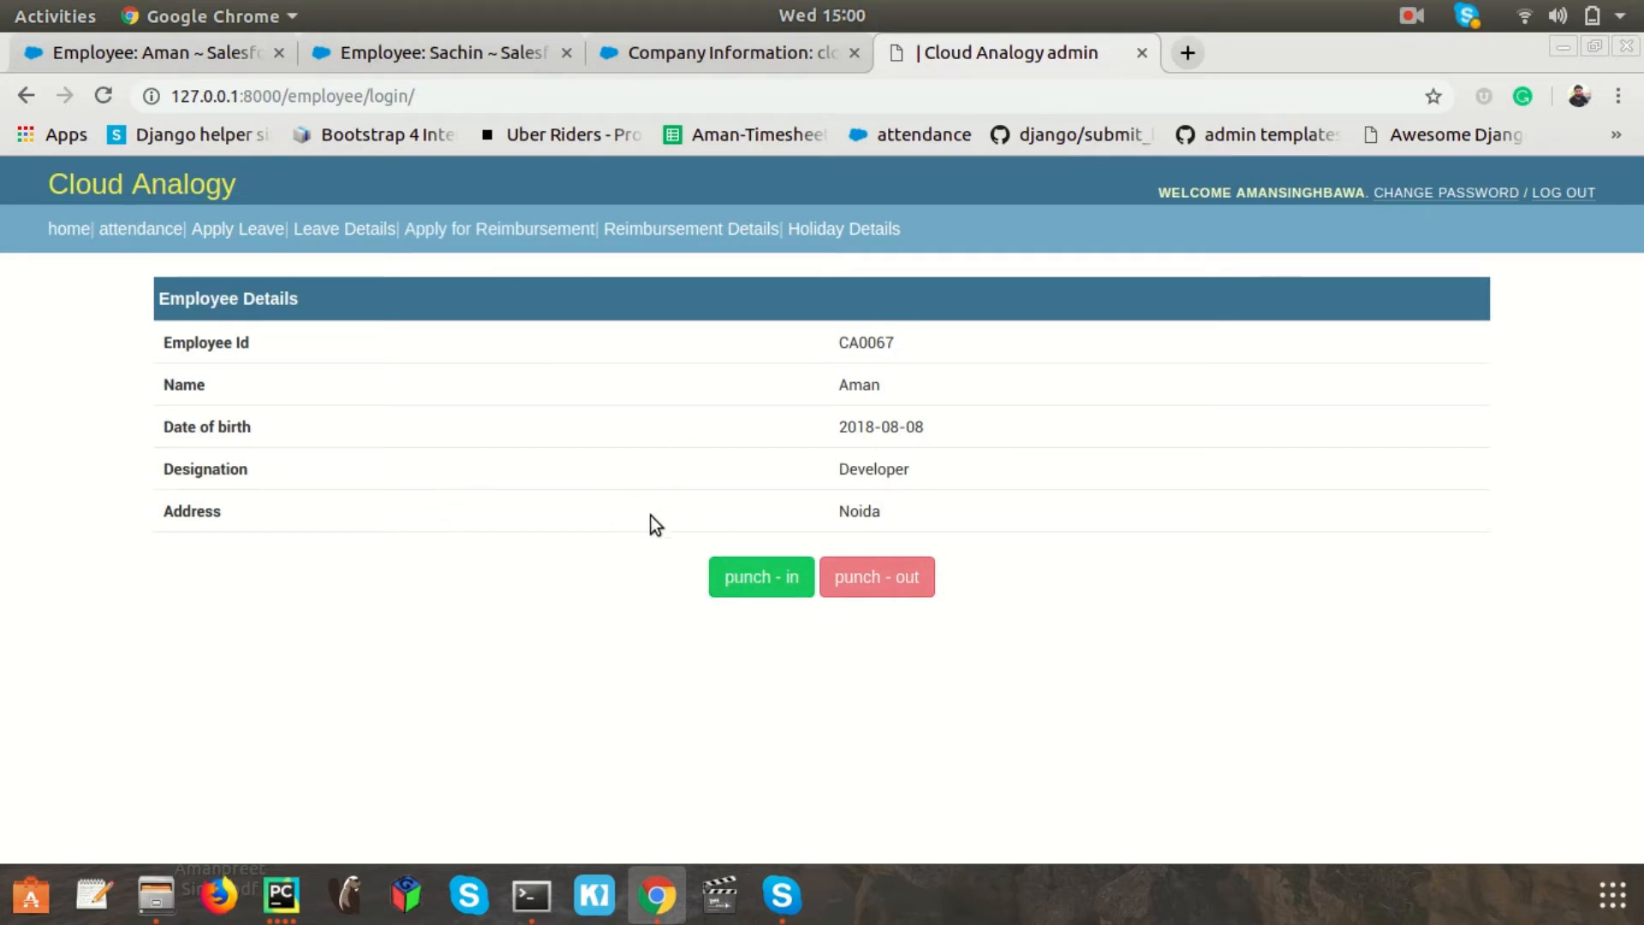
mouse_move(1174, 629)
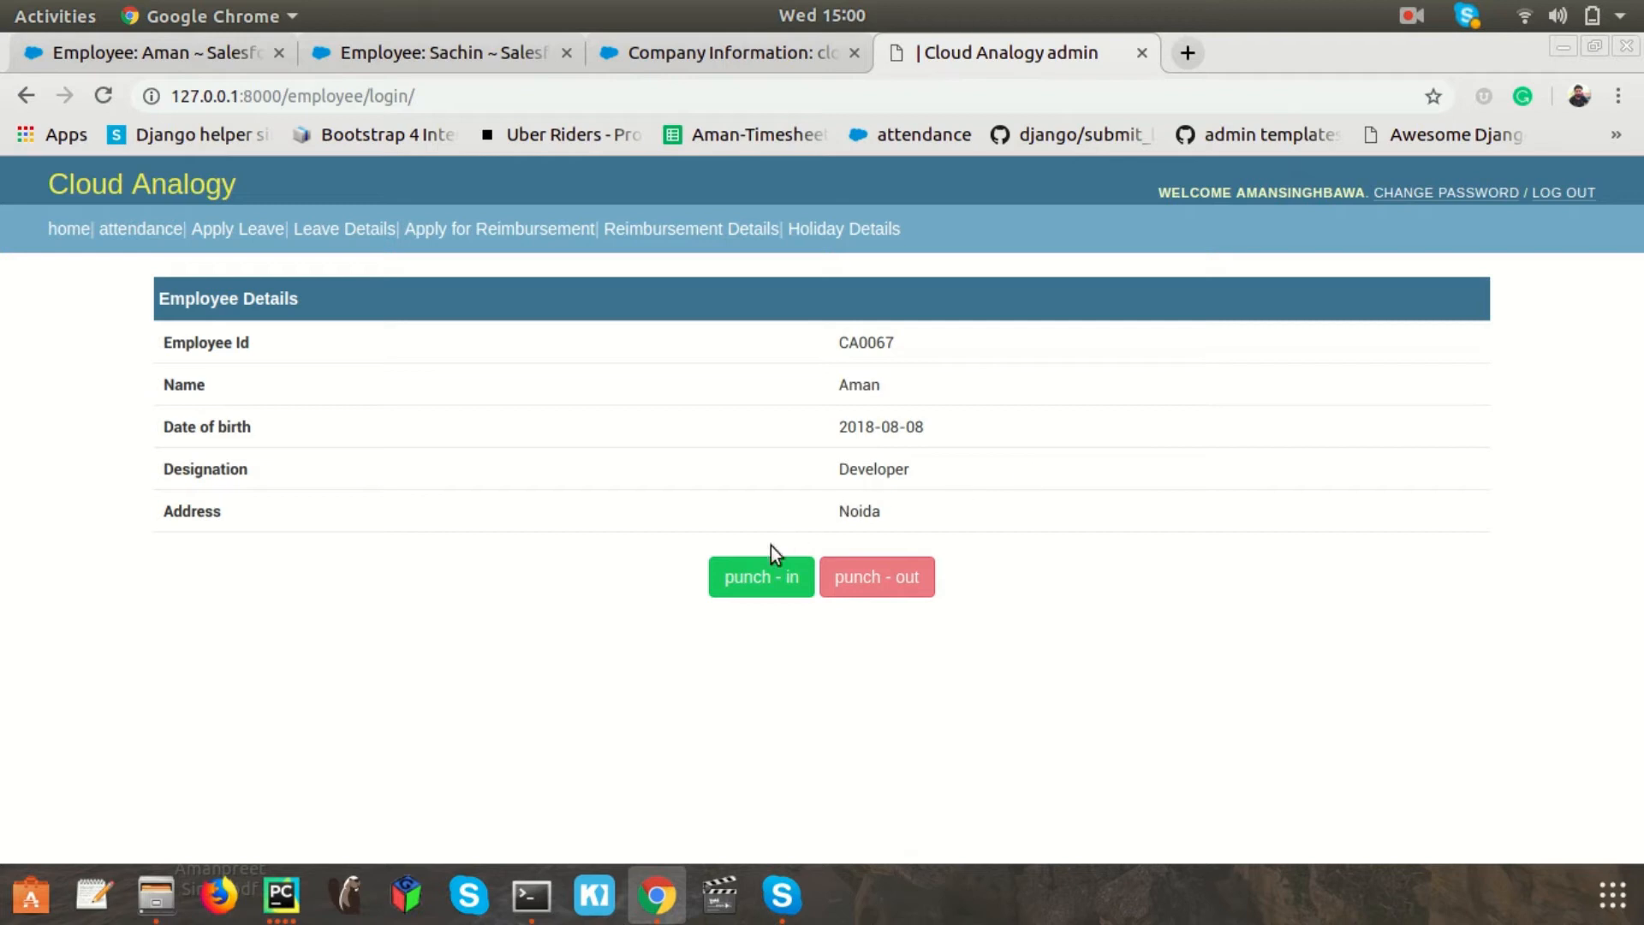
Step: Punch in, getting a success message with punch-in disabled and punch-out available
click(760, 576)
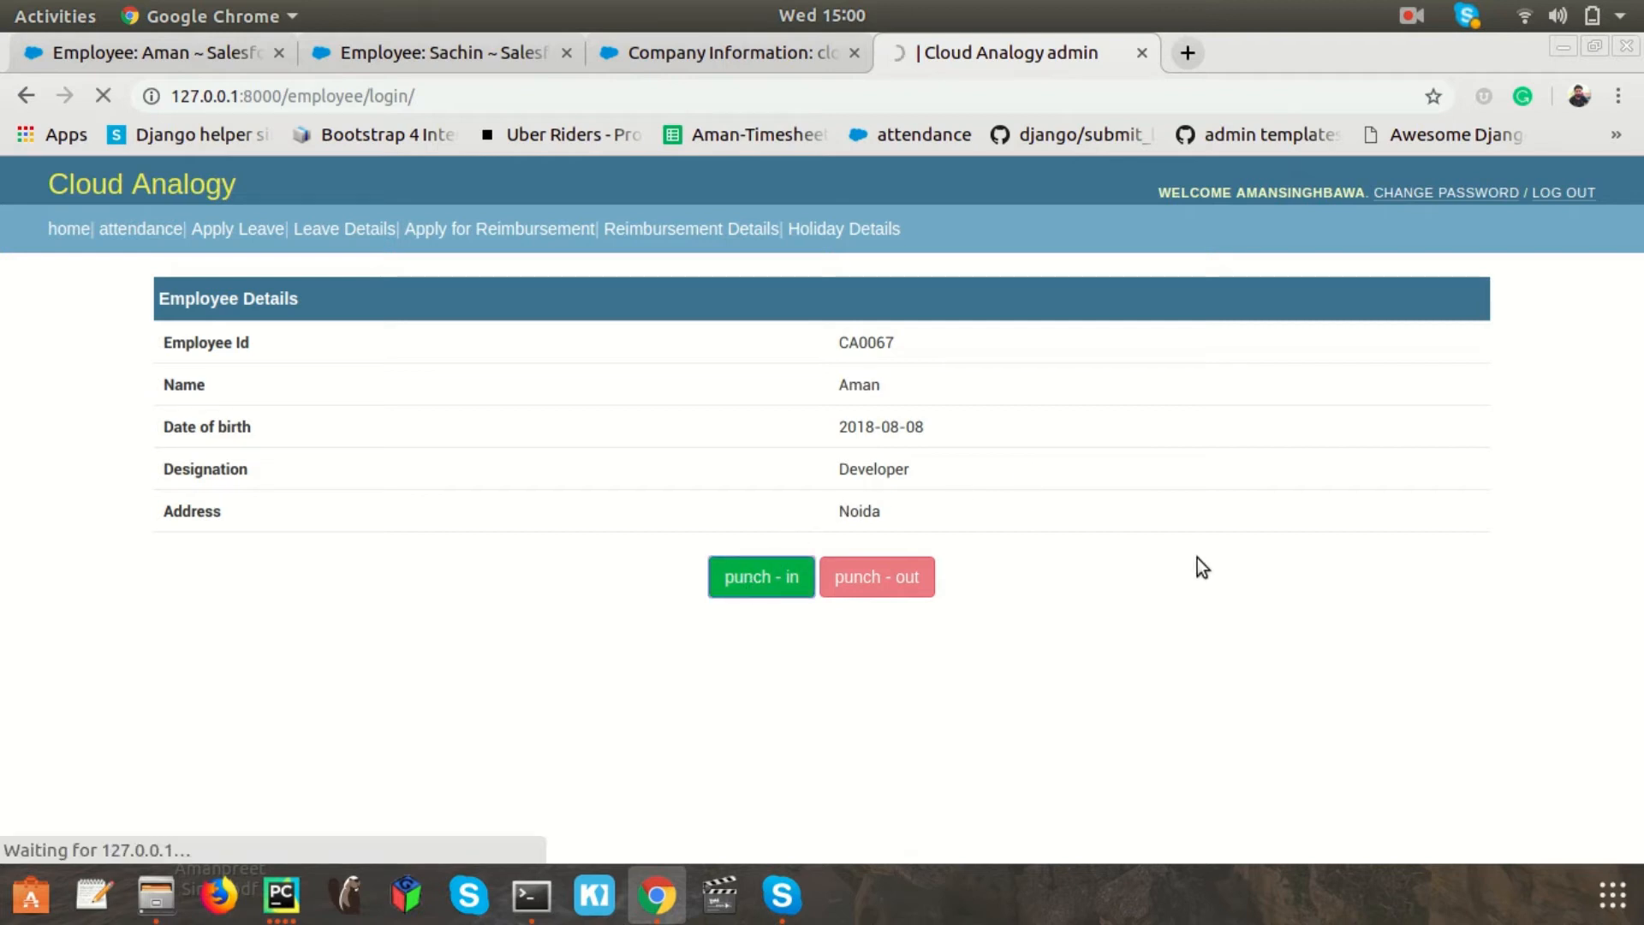
click(760, 576)
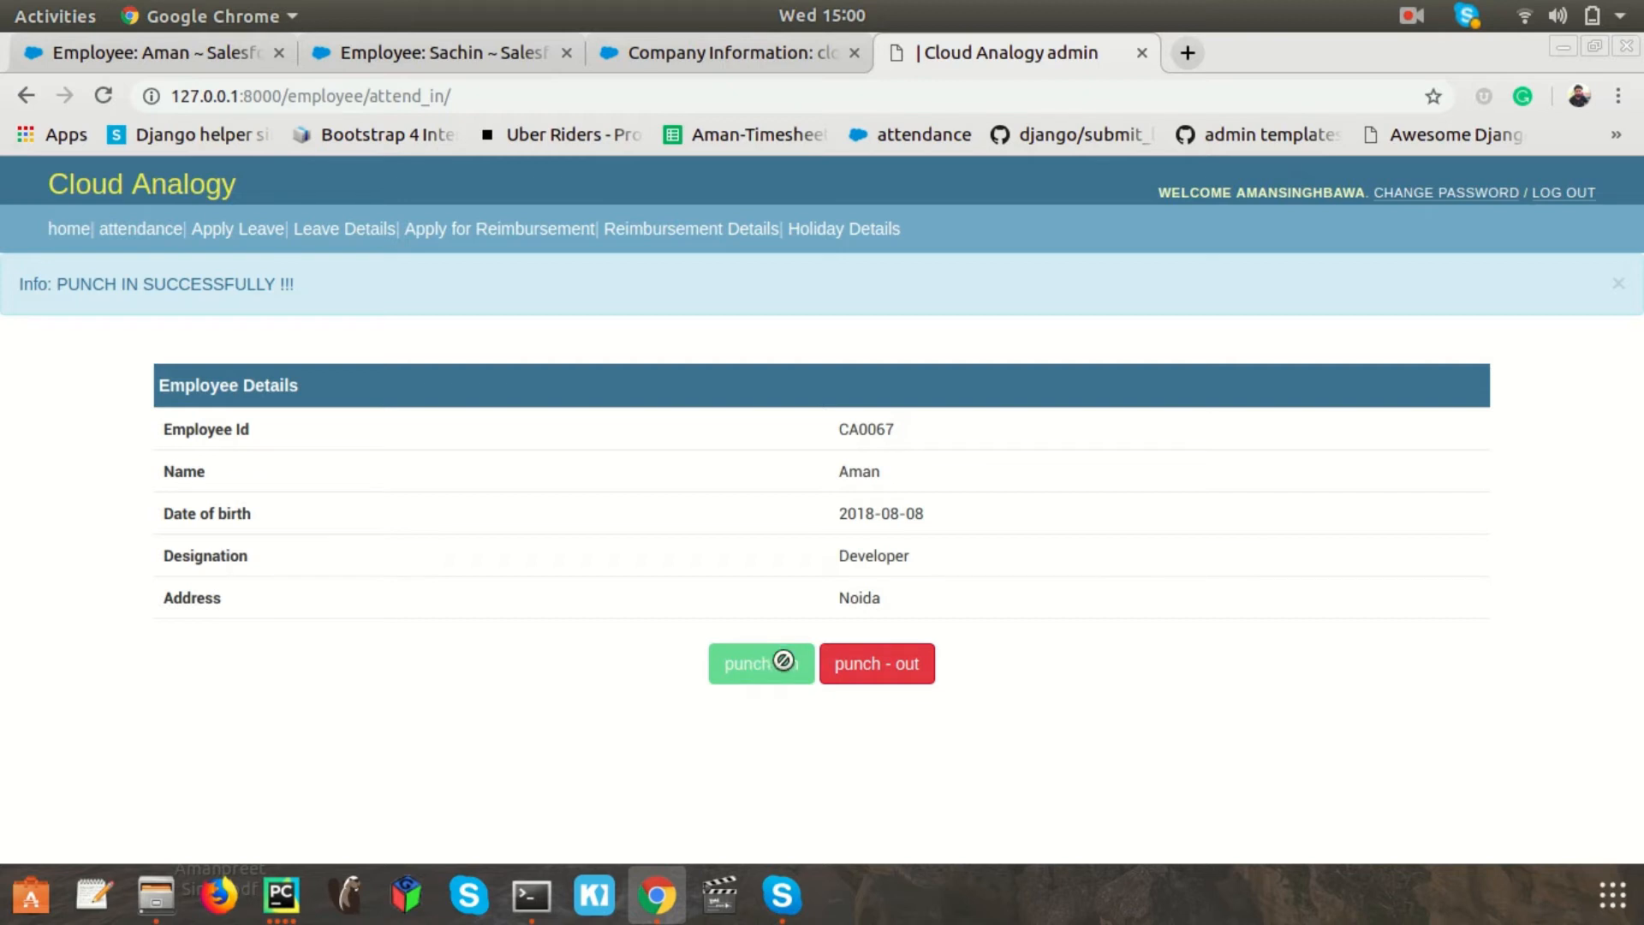
mouse_move(823, 648)
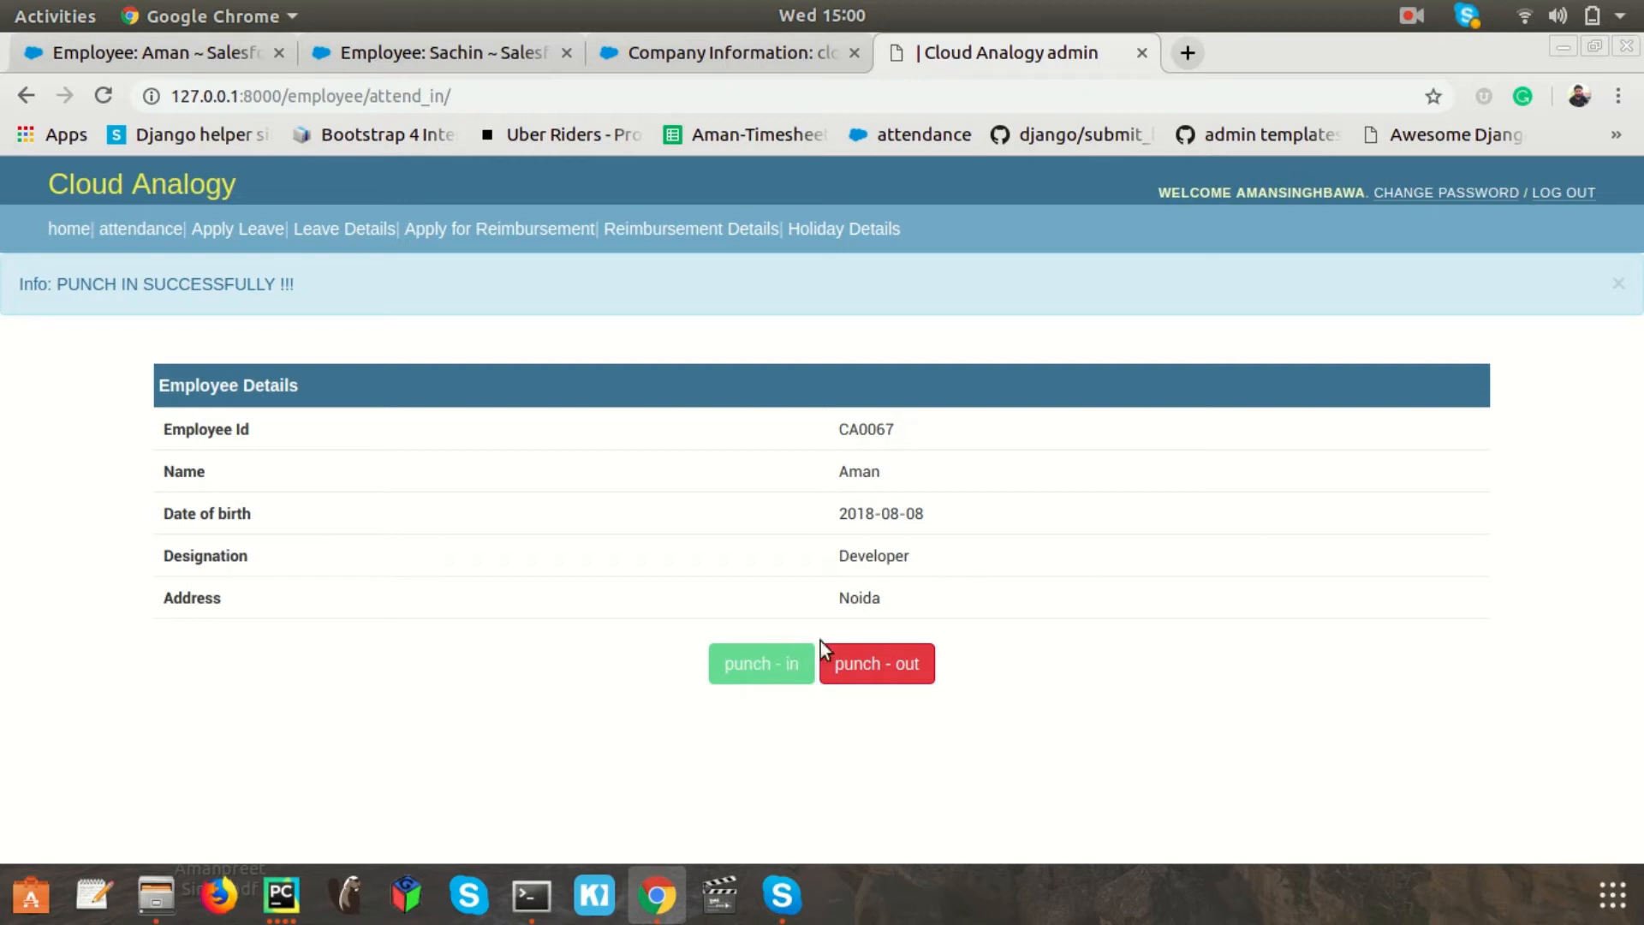
mouse_move(839, 666)
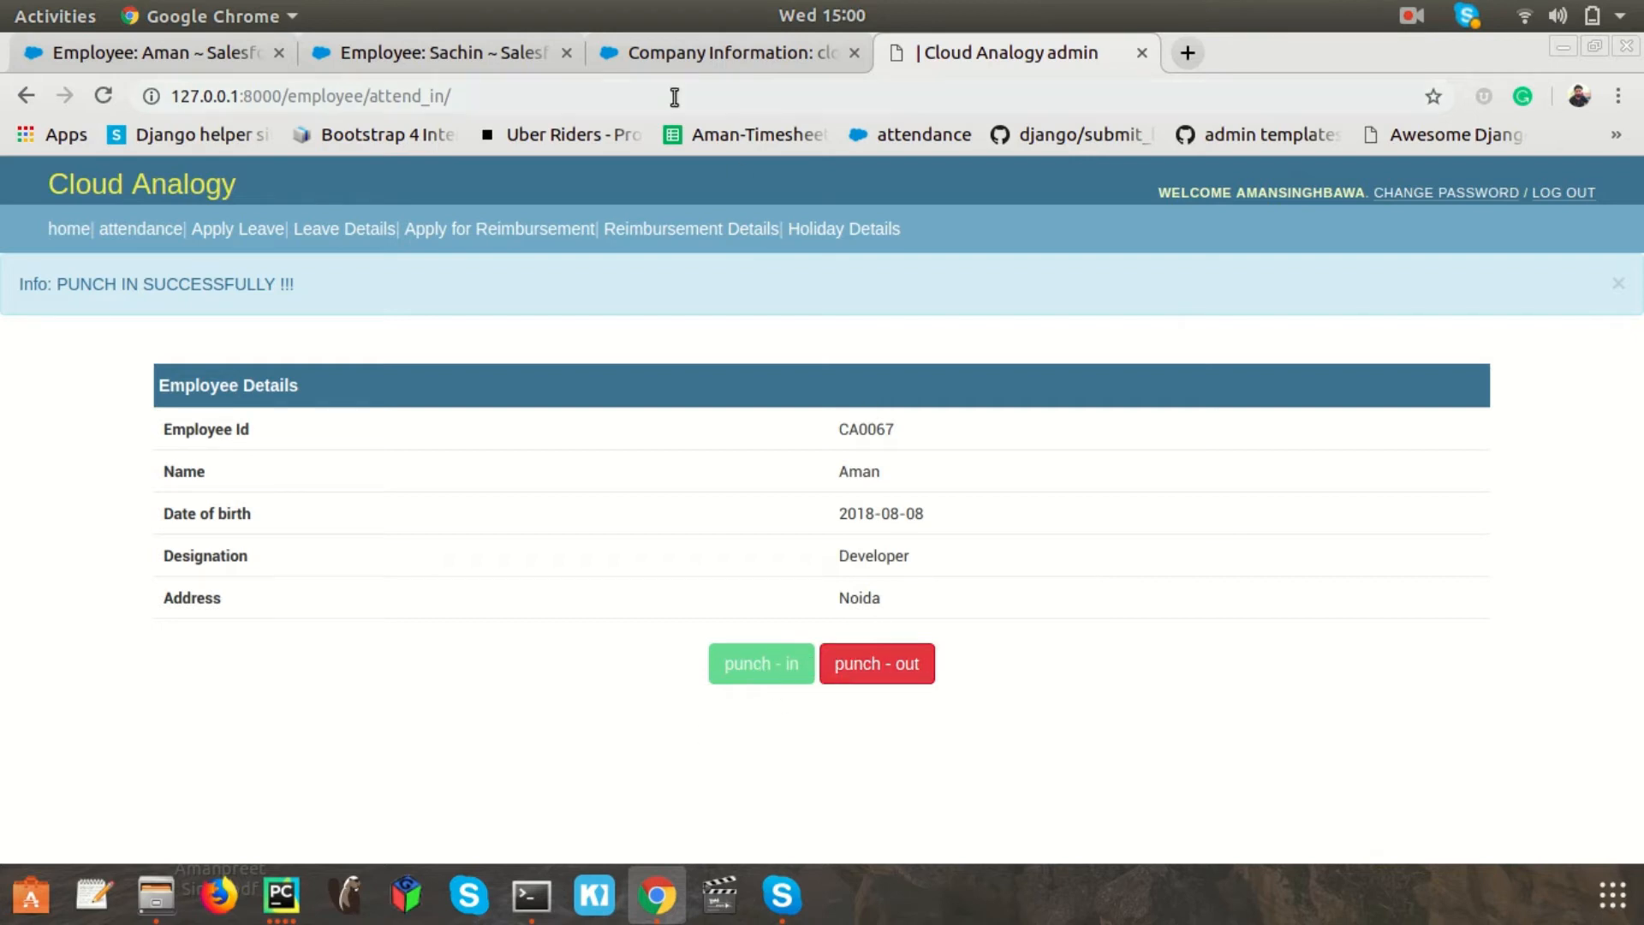
Step: Open Aman's Salesforce record to find attendance CA-0009, 10/10/2018, in-time 3:00 PM
click(146, 53)
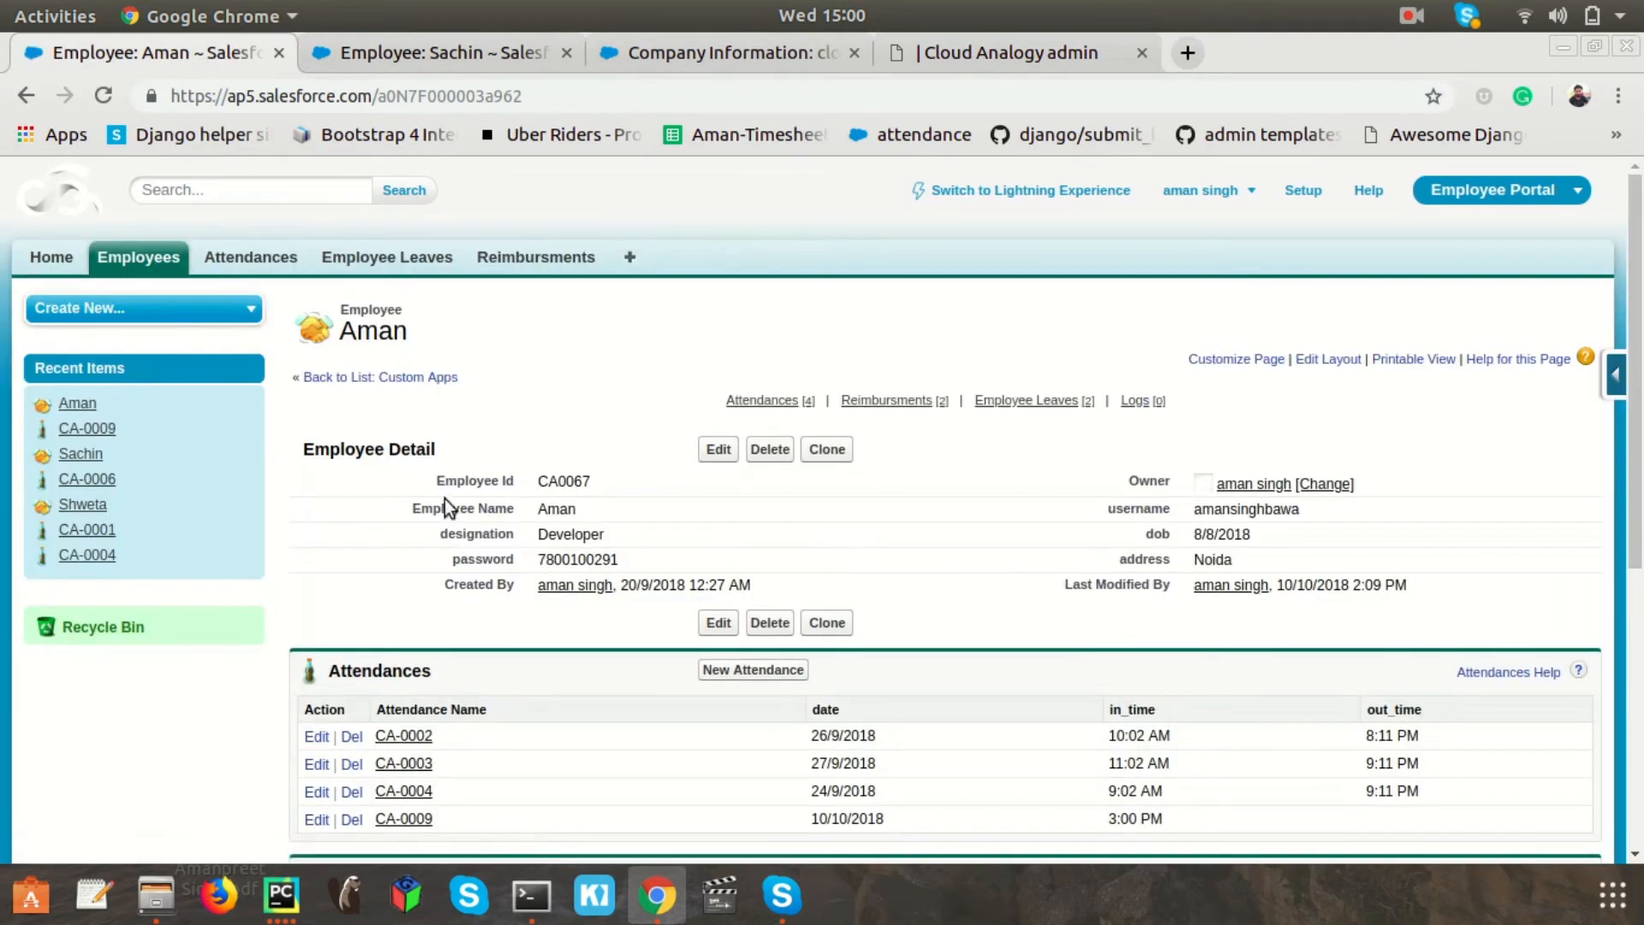
scroll(down, 3)
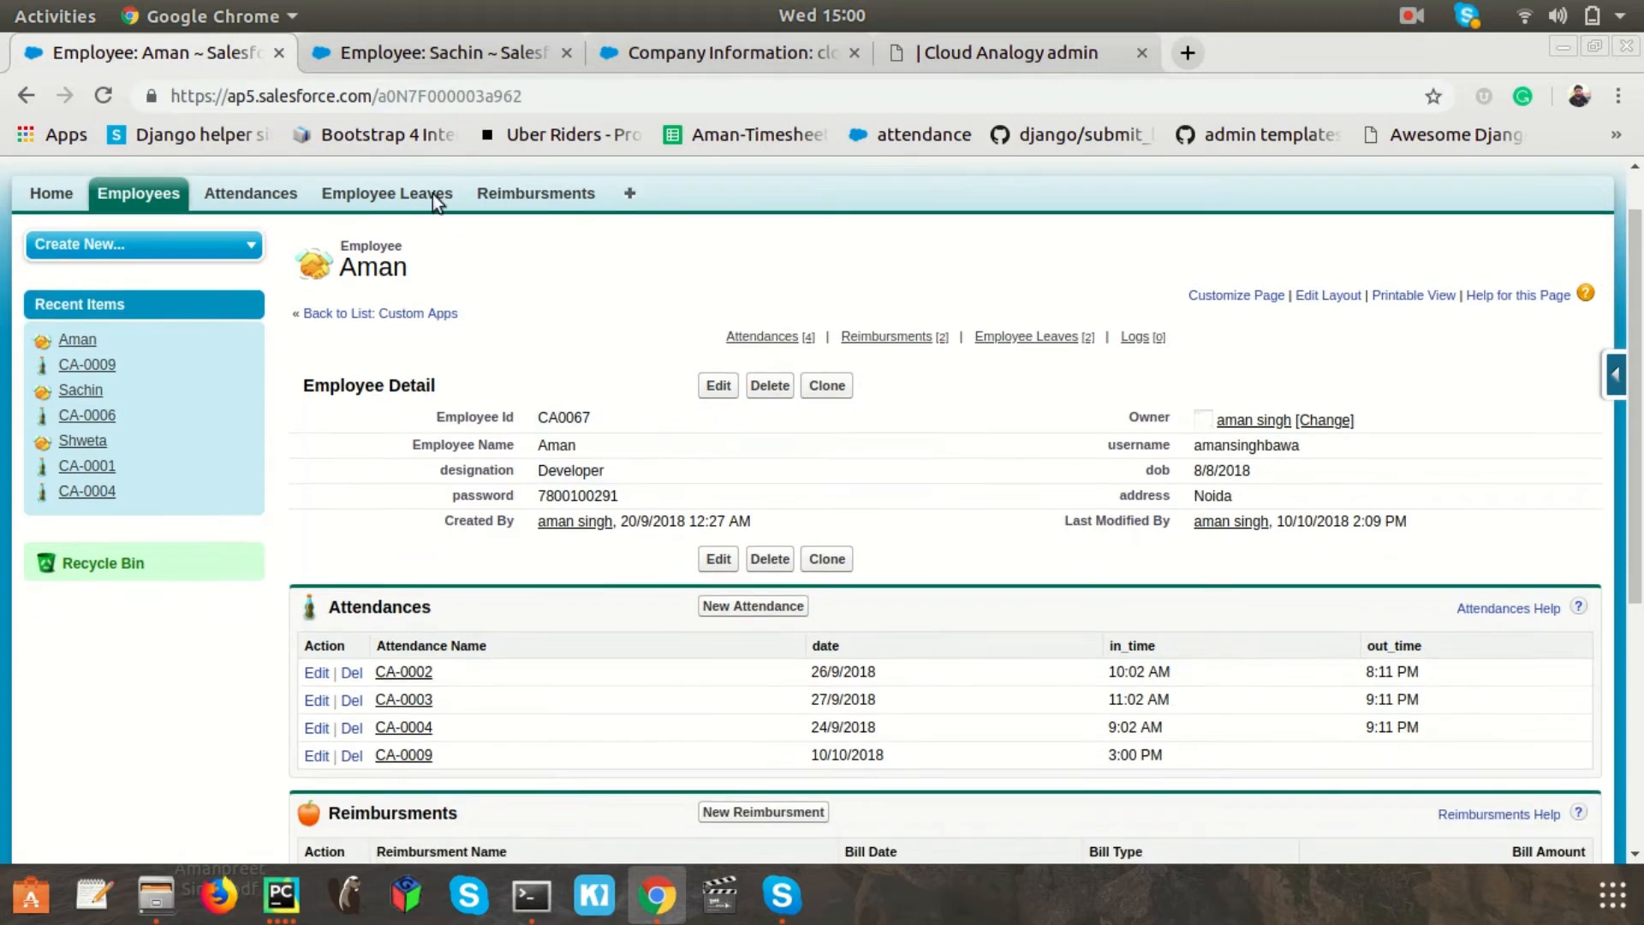
mouse_move(554, 560)
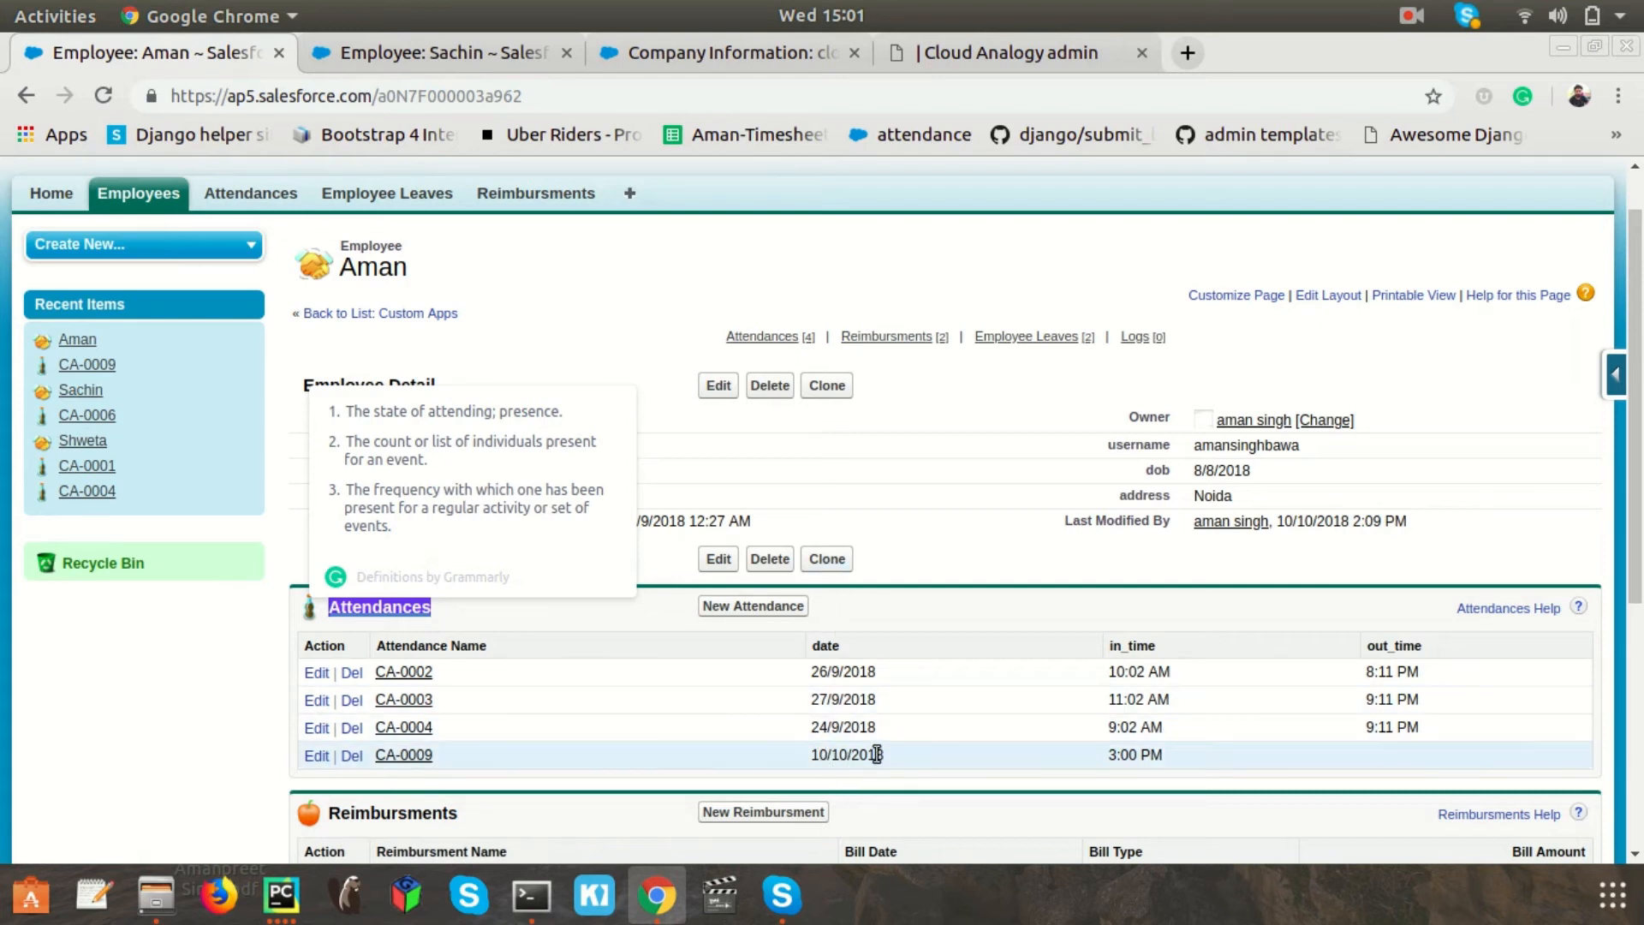
mouse_move(1205, 771)
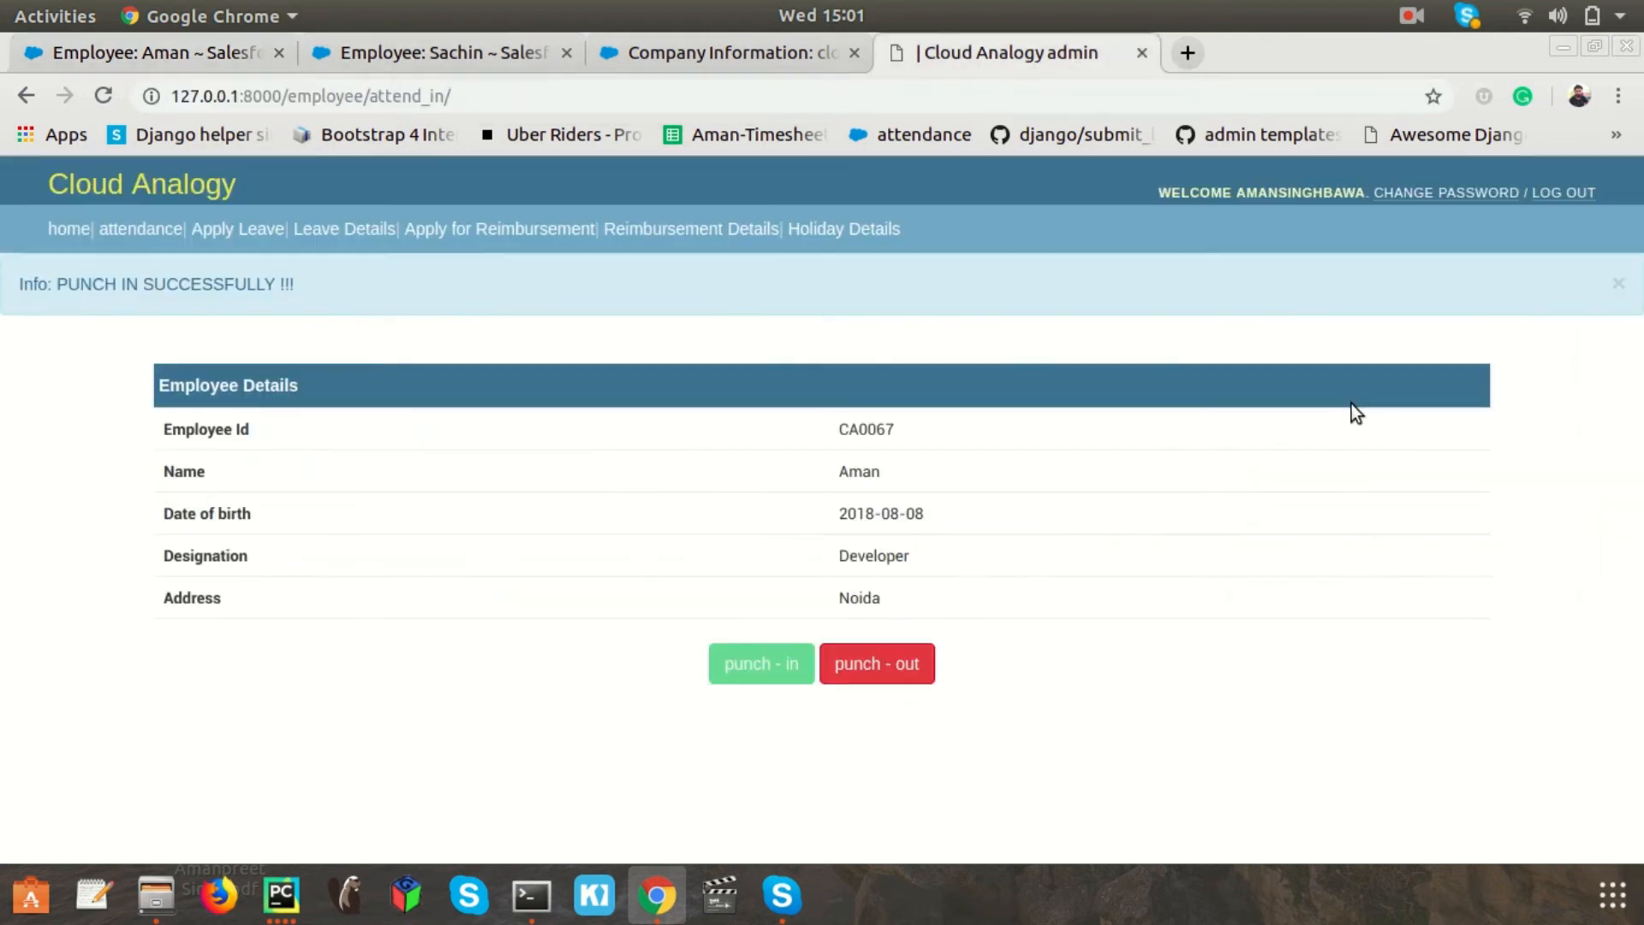
mouse_move(875, 663)
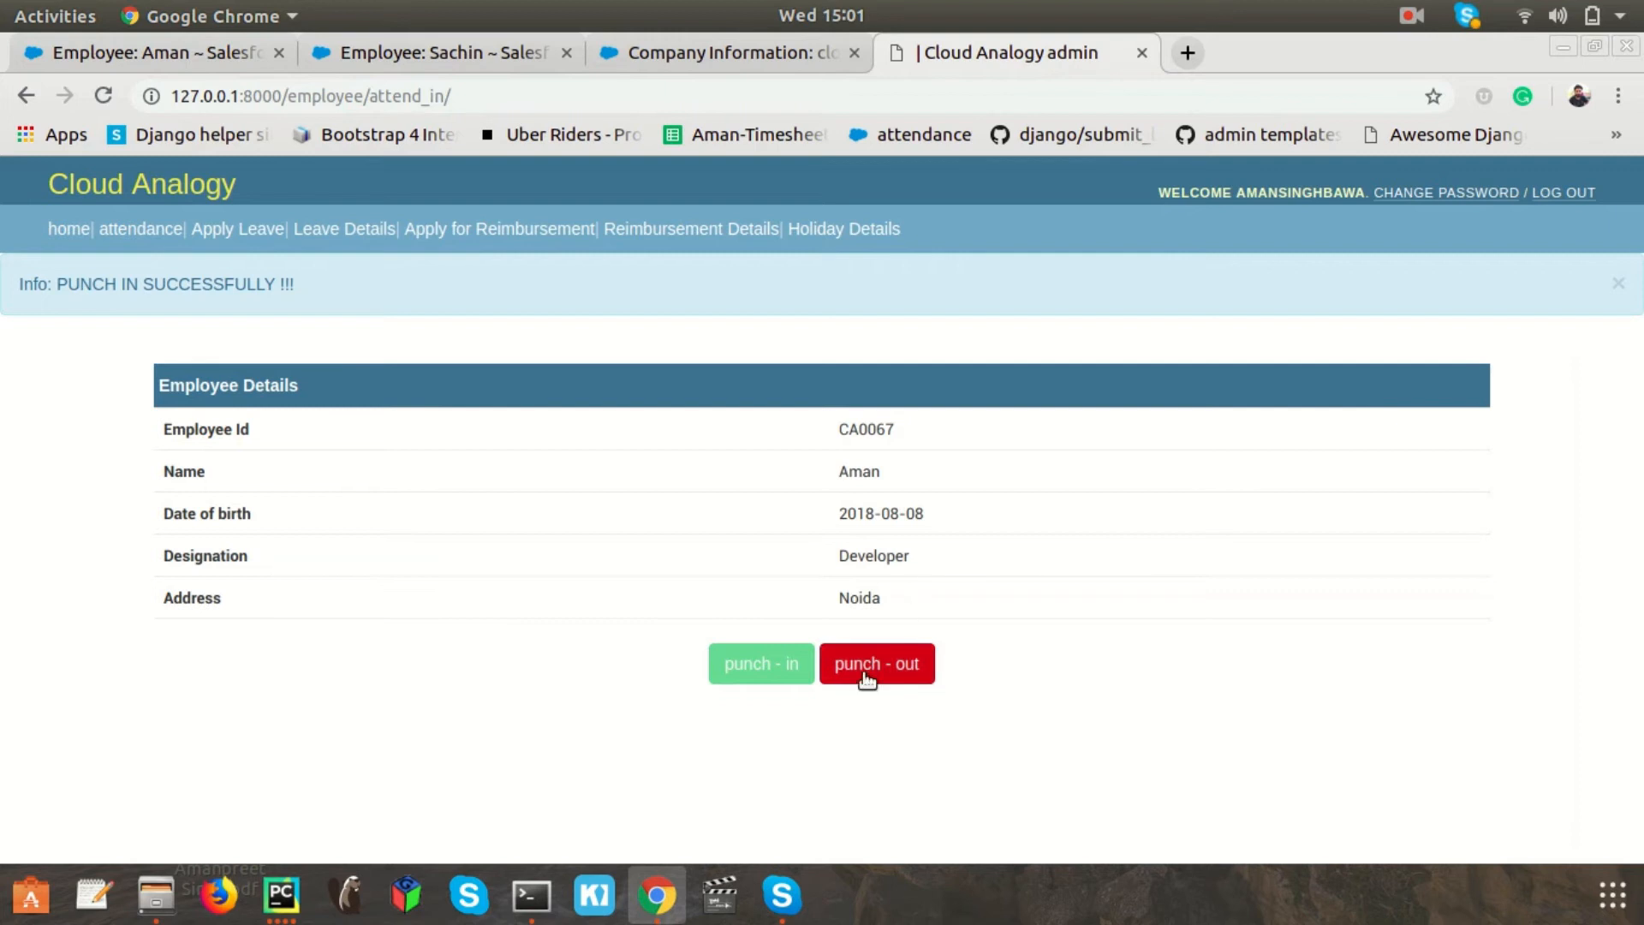
Step: Punch out, then confirm Salesforce attendance CA-0009 shows a 3:01 PM out-time
click(875, 663)
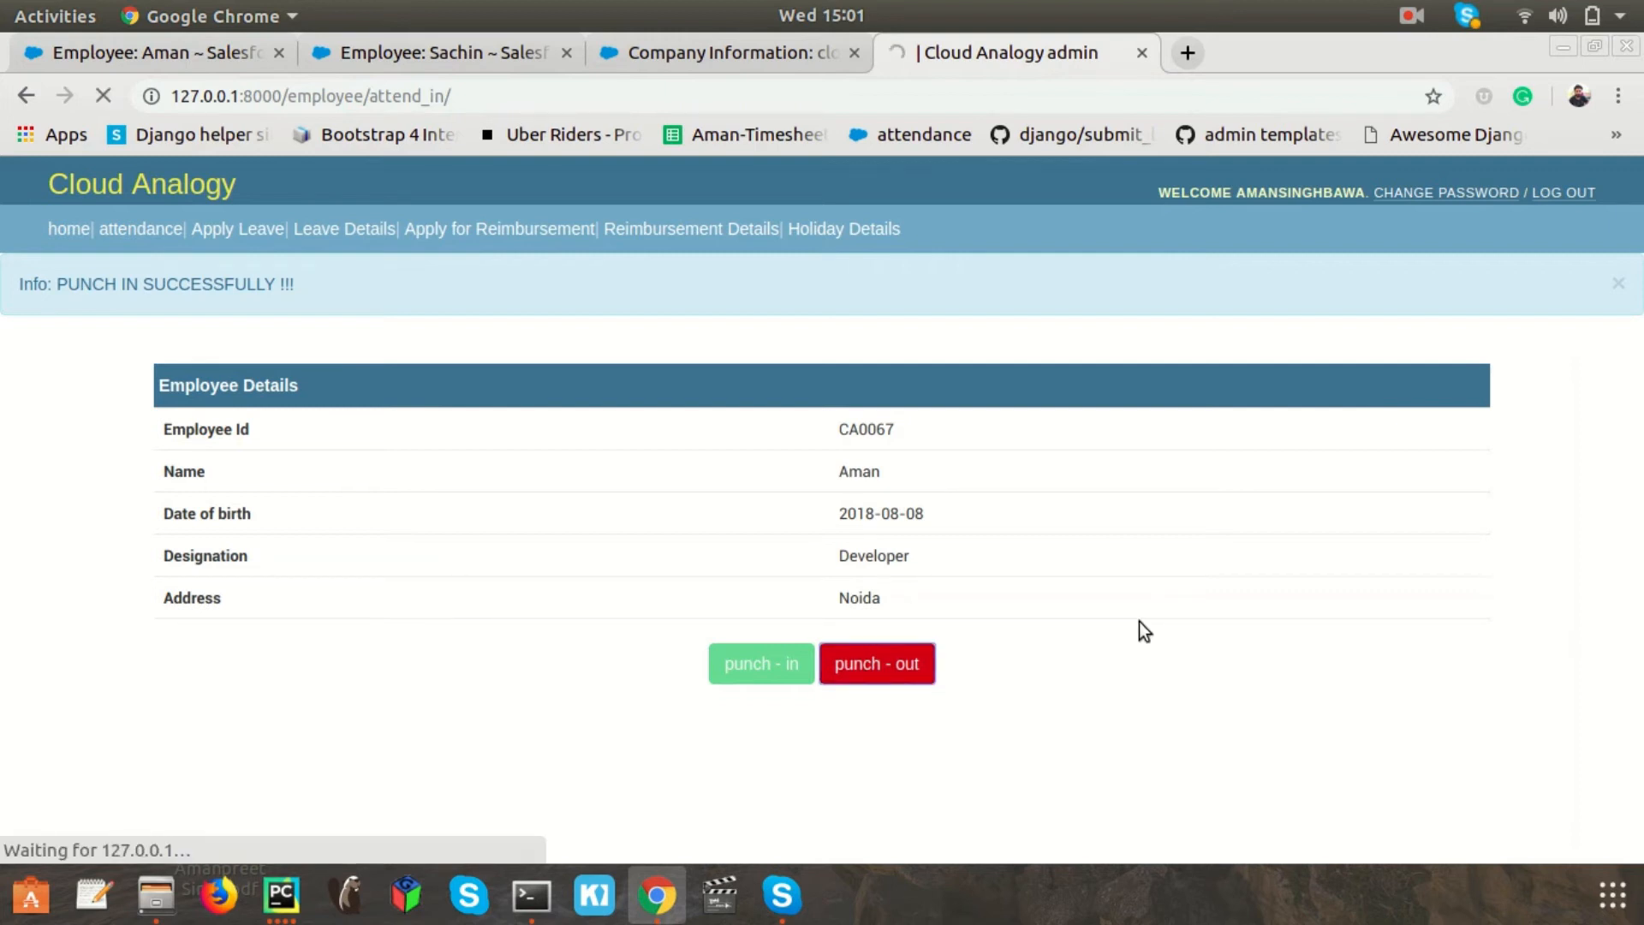
click(875, 663)
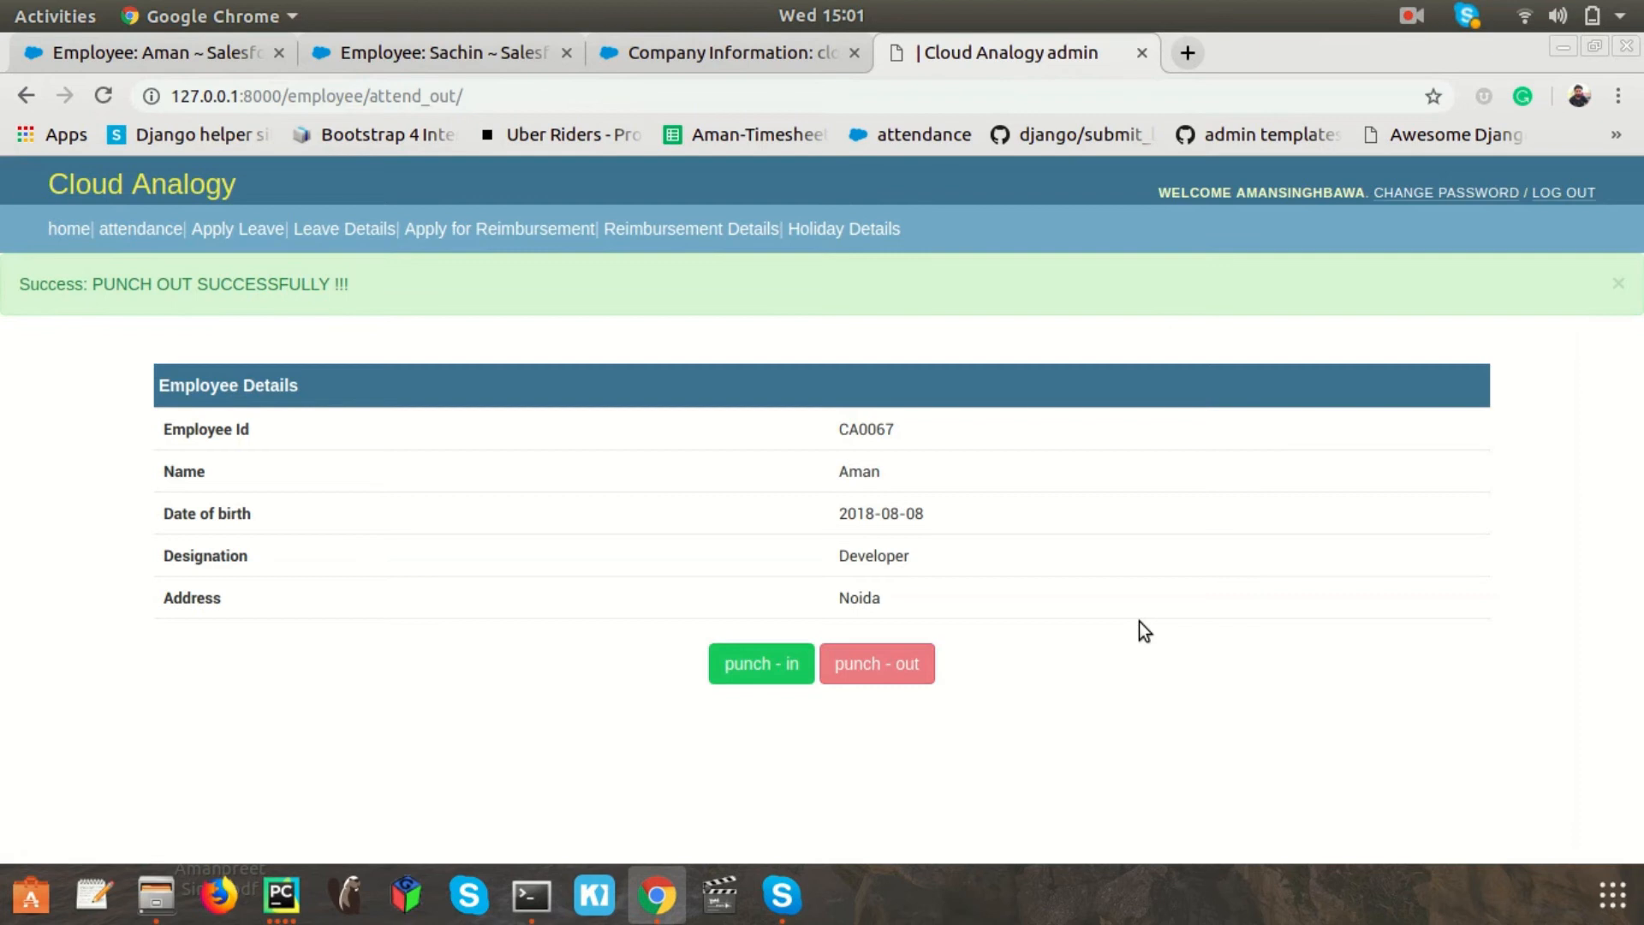
mouse_move(527, 448)
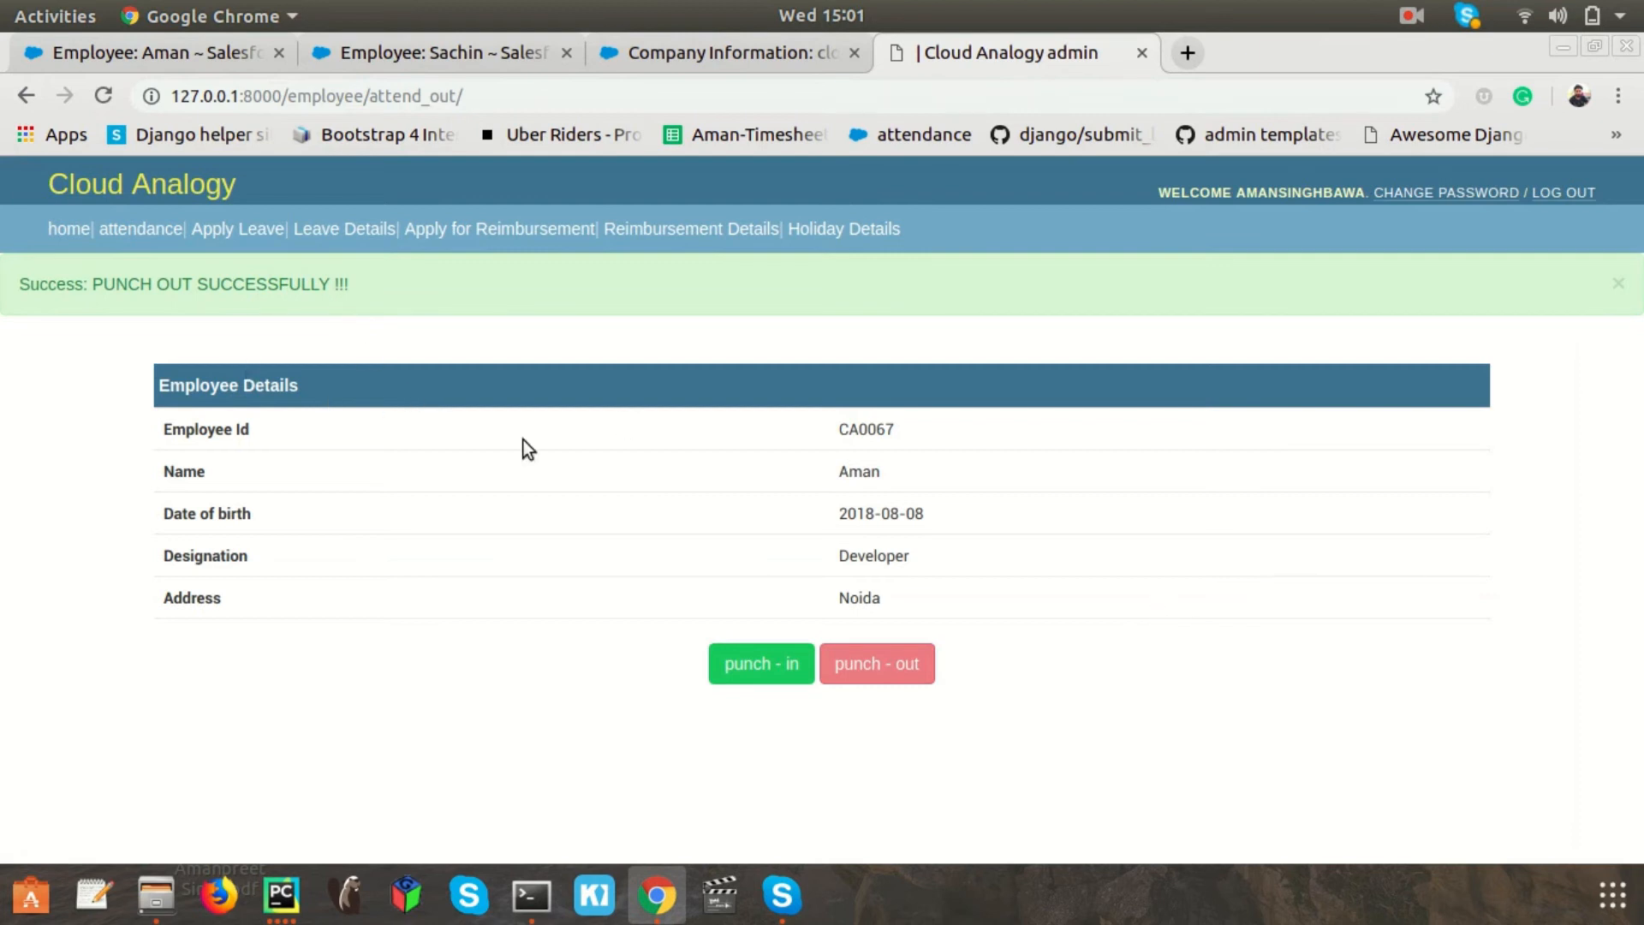
mouse_move(760, 662)
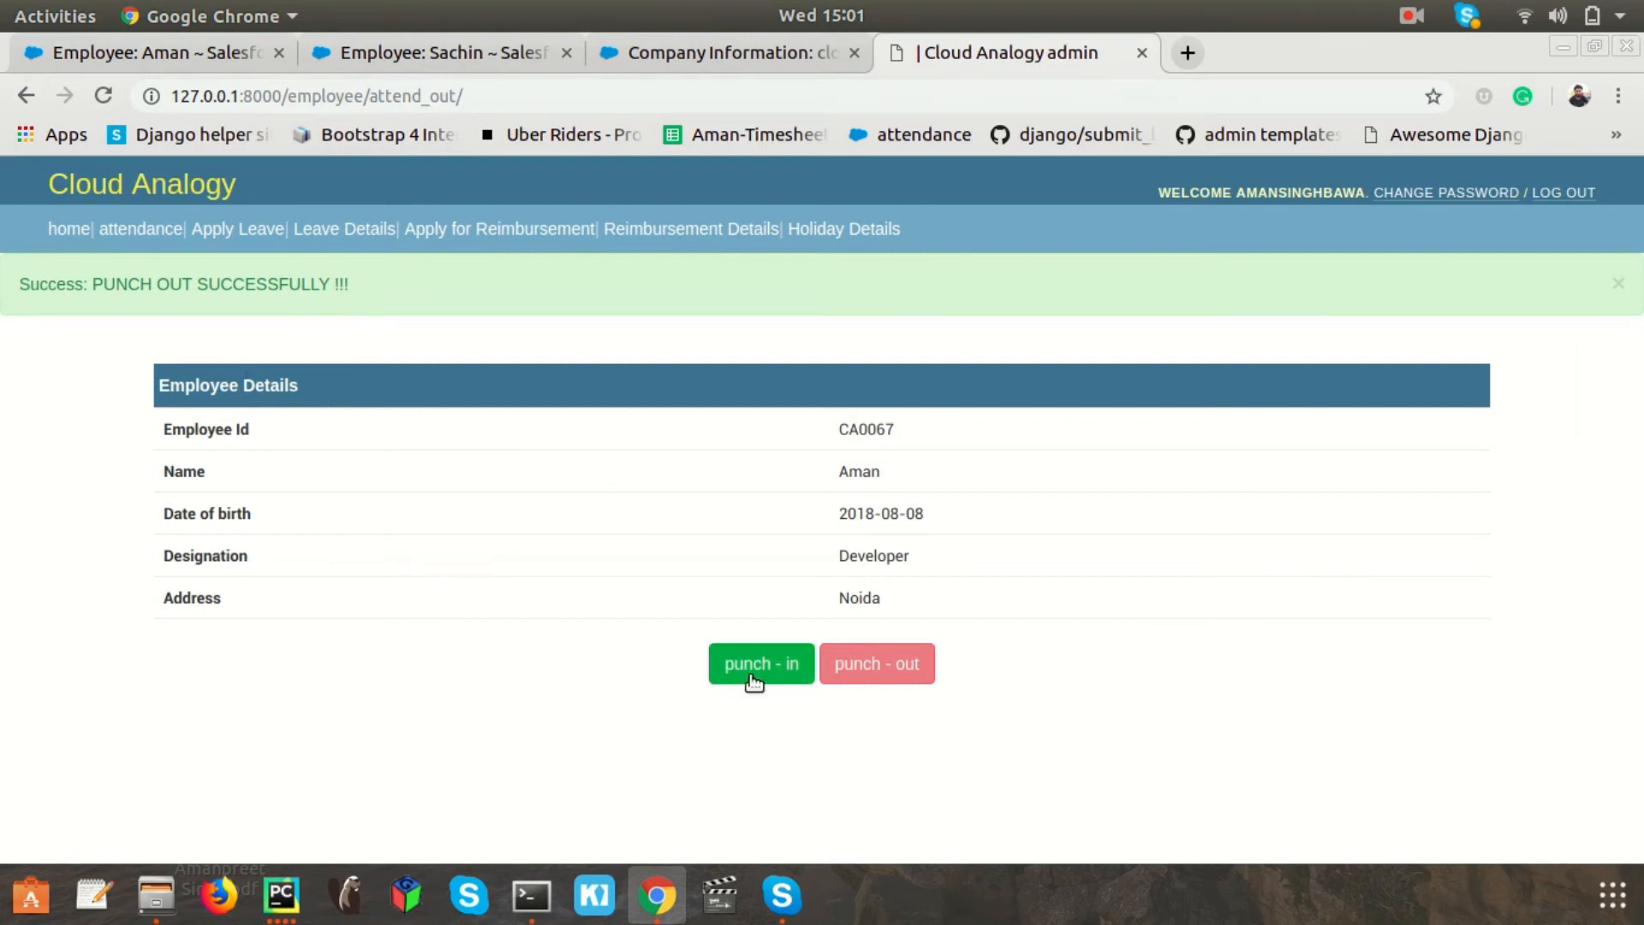
mouse_move(760, 663)
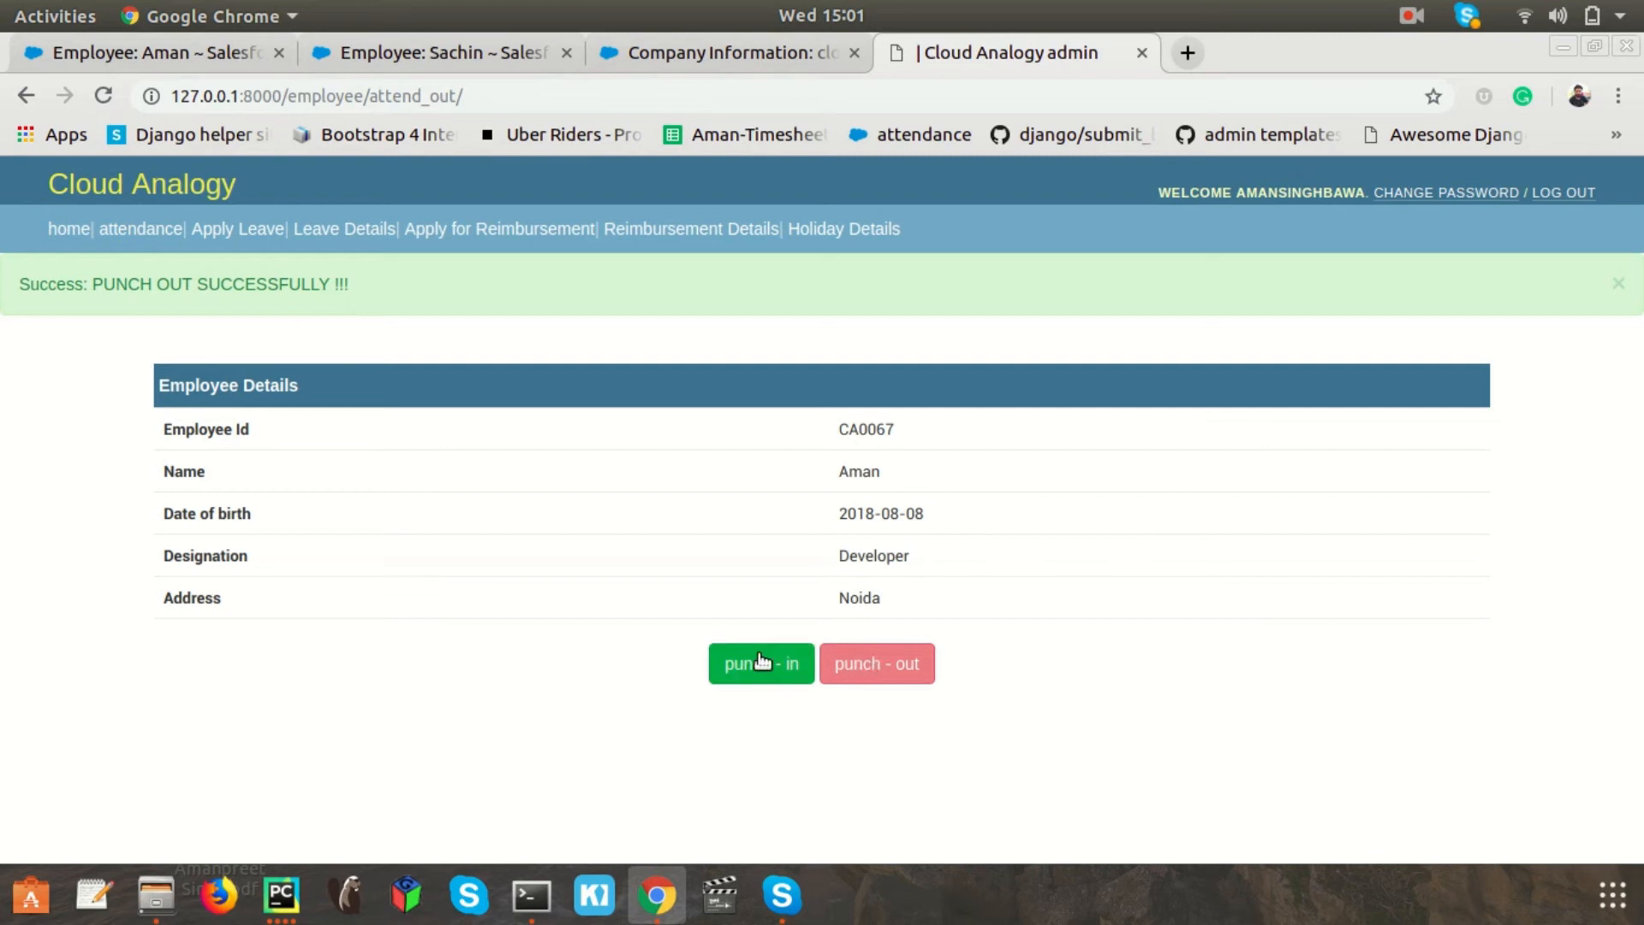
mouse_move(672, 688)
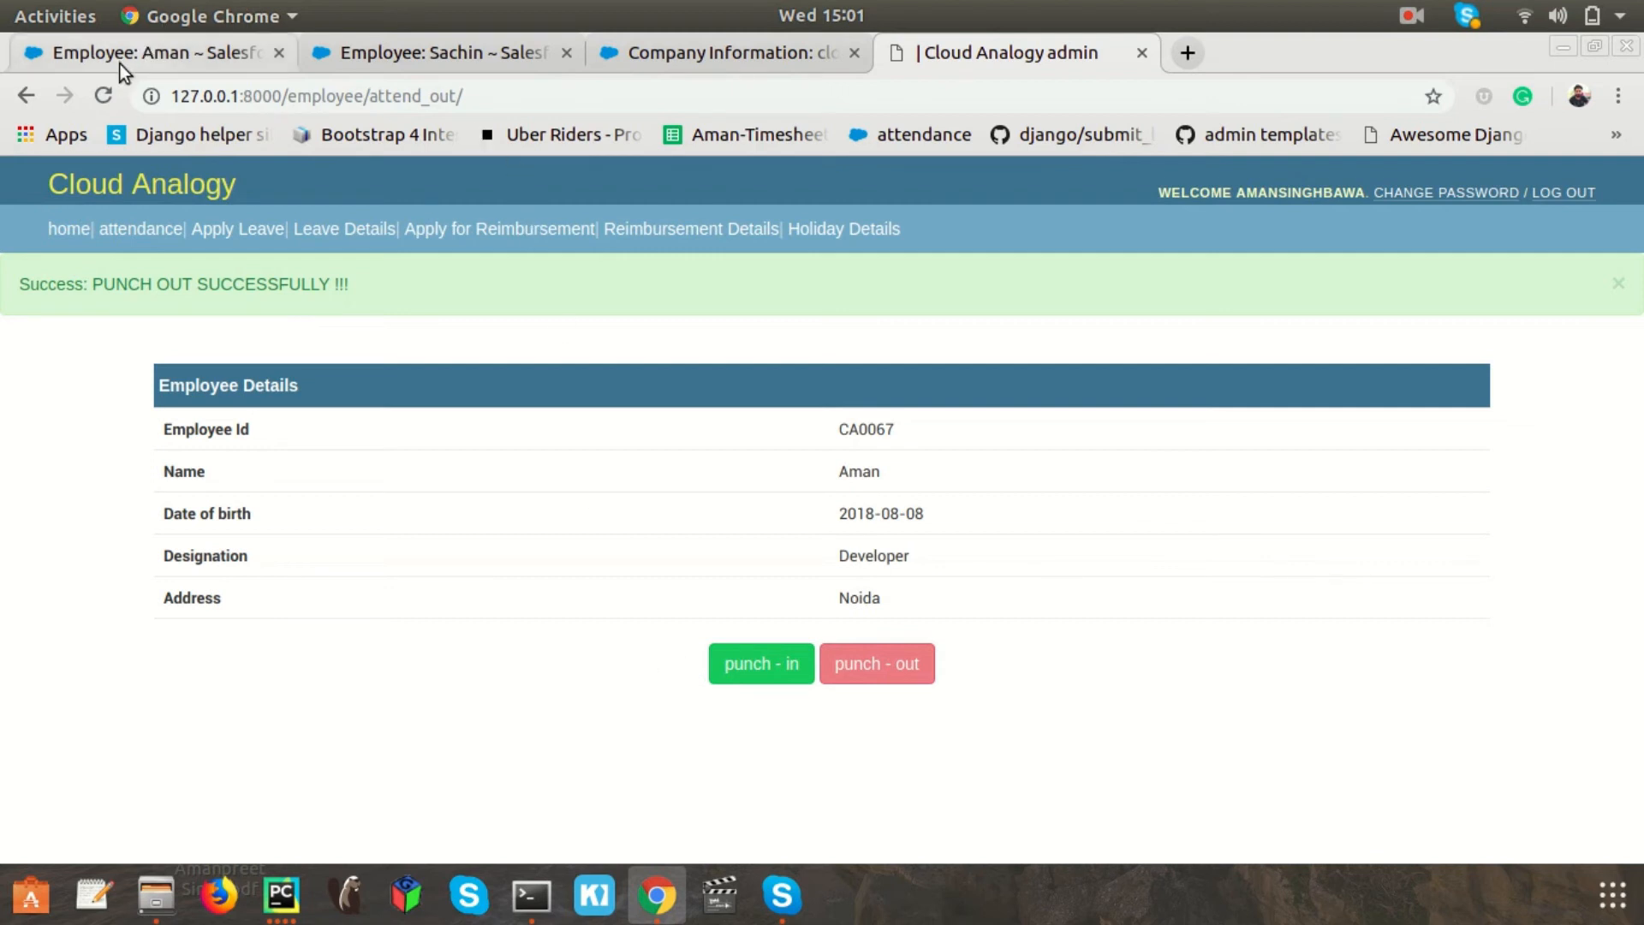
click(153, 53)
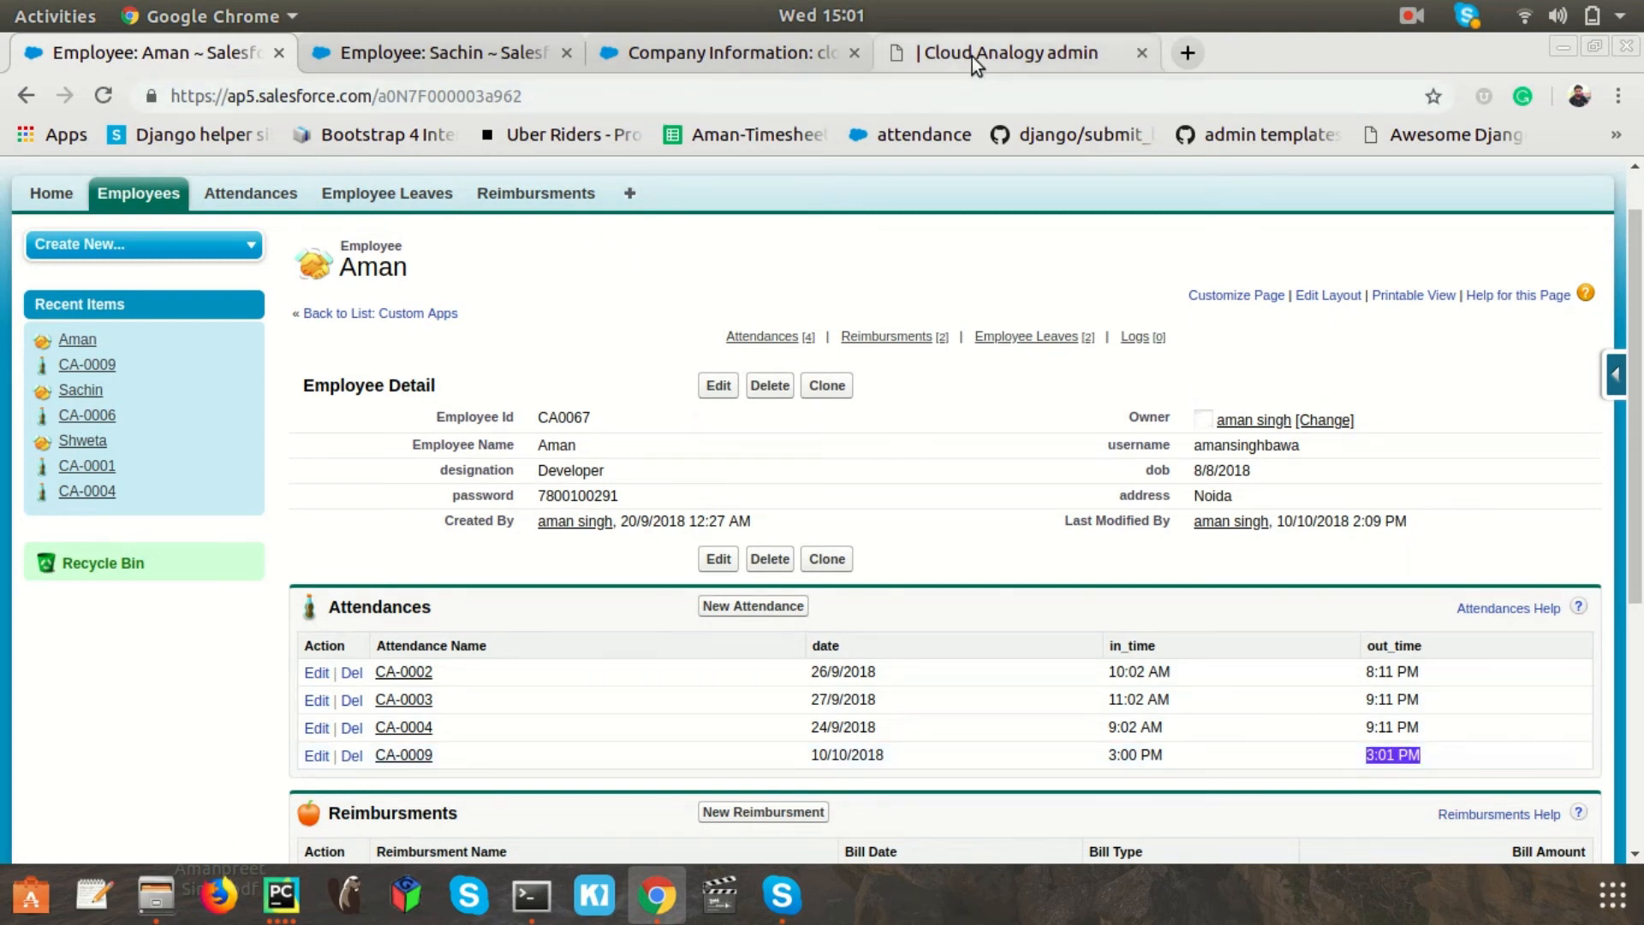
Step: Back in the portal, punch in again and get the 'Already Attendance taken' error
click(1008, 52)
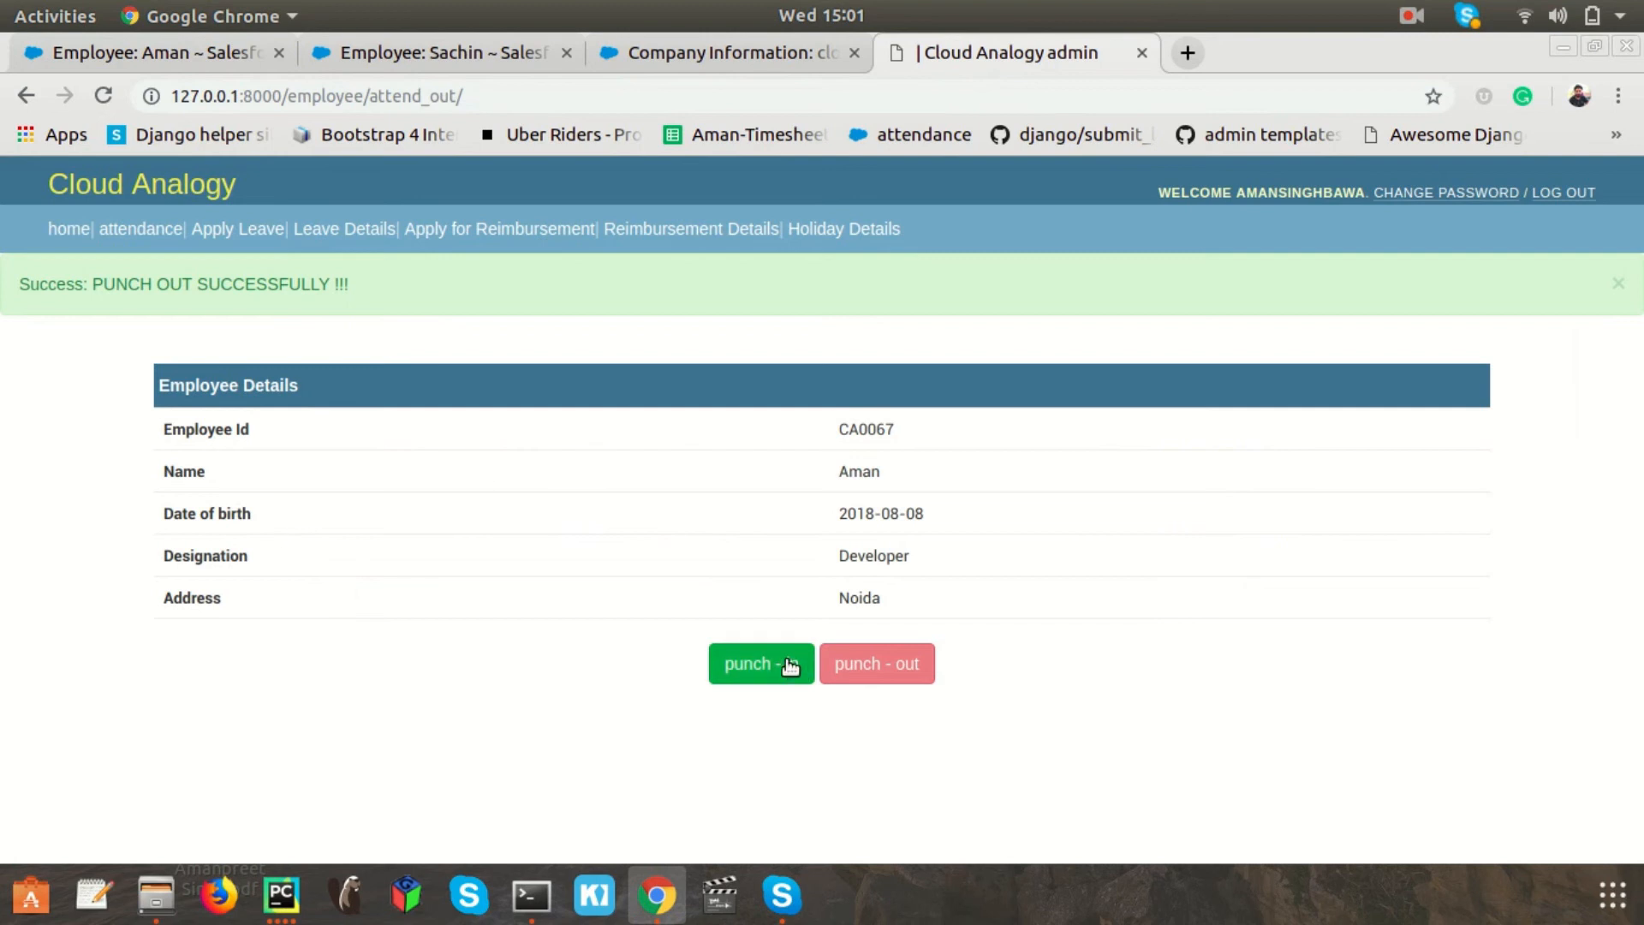
click(761, 662)
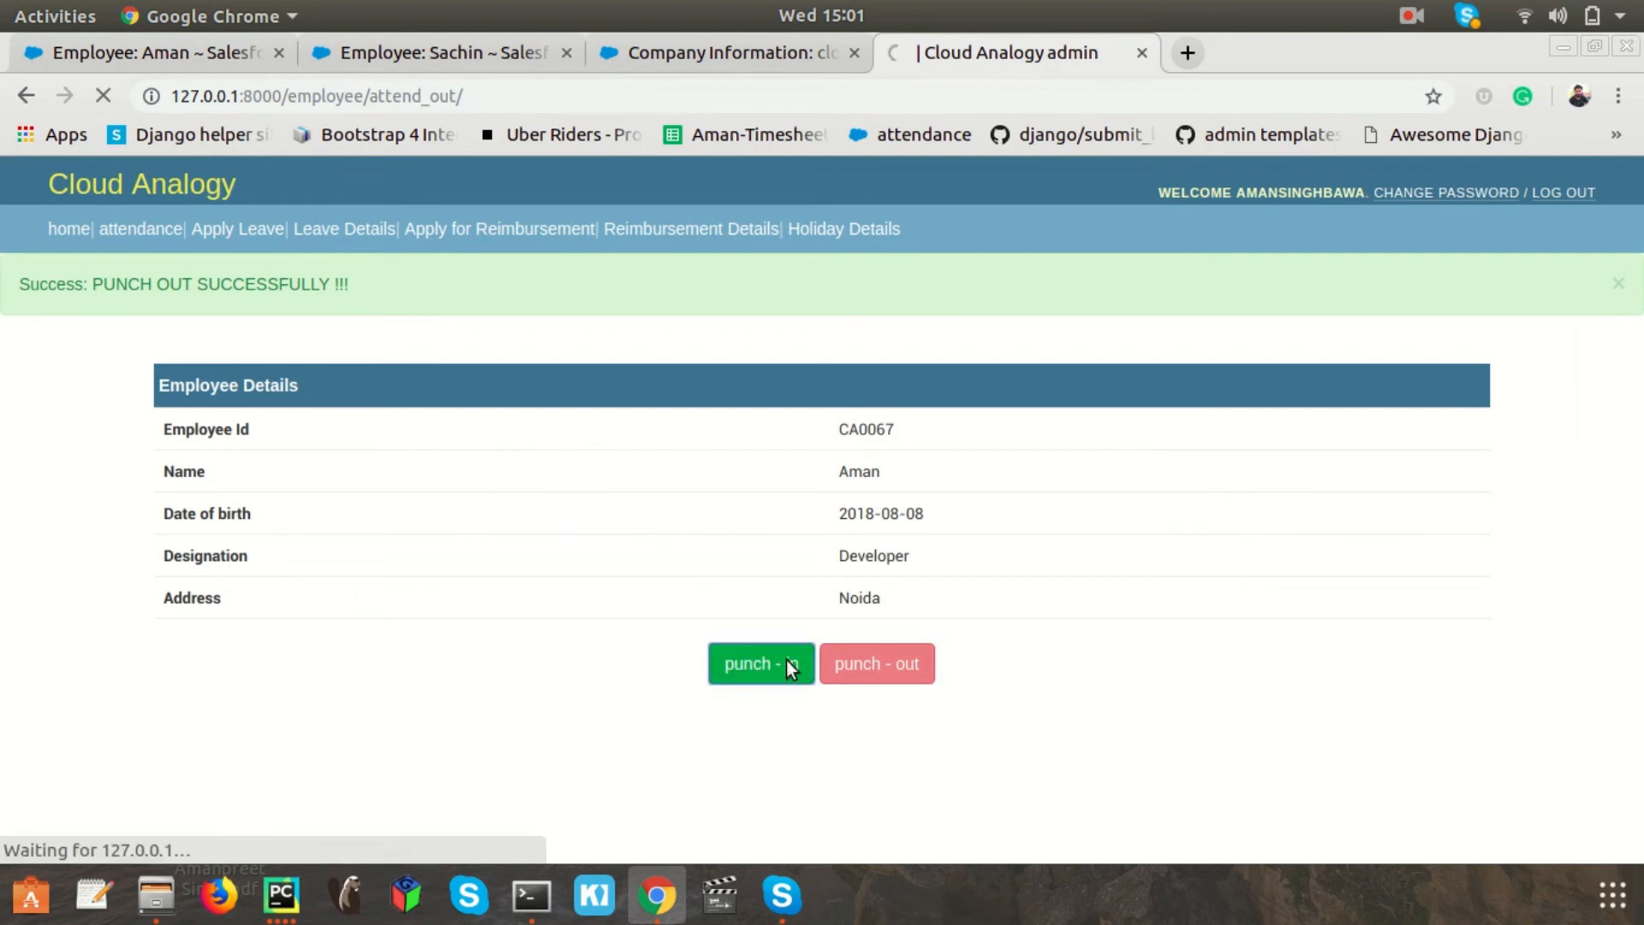
click(760, 663)
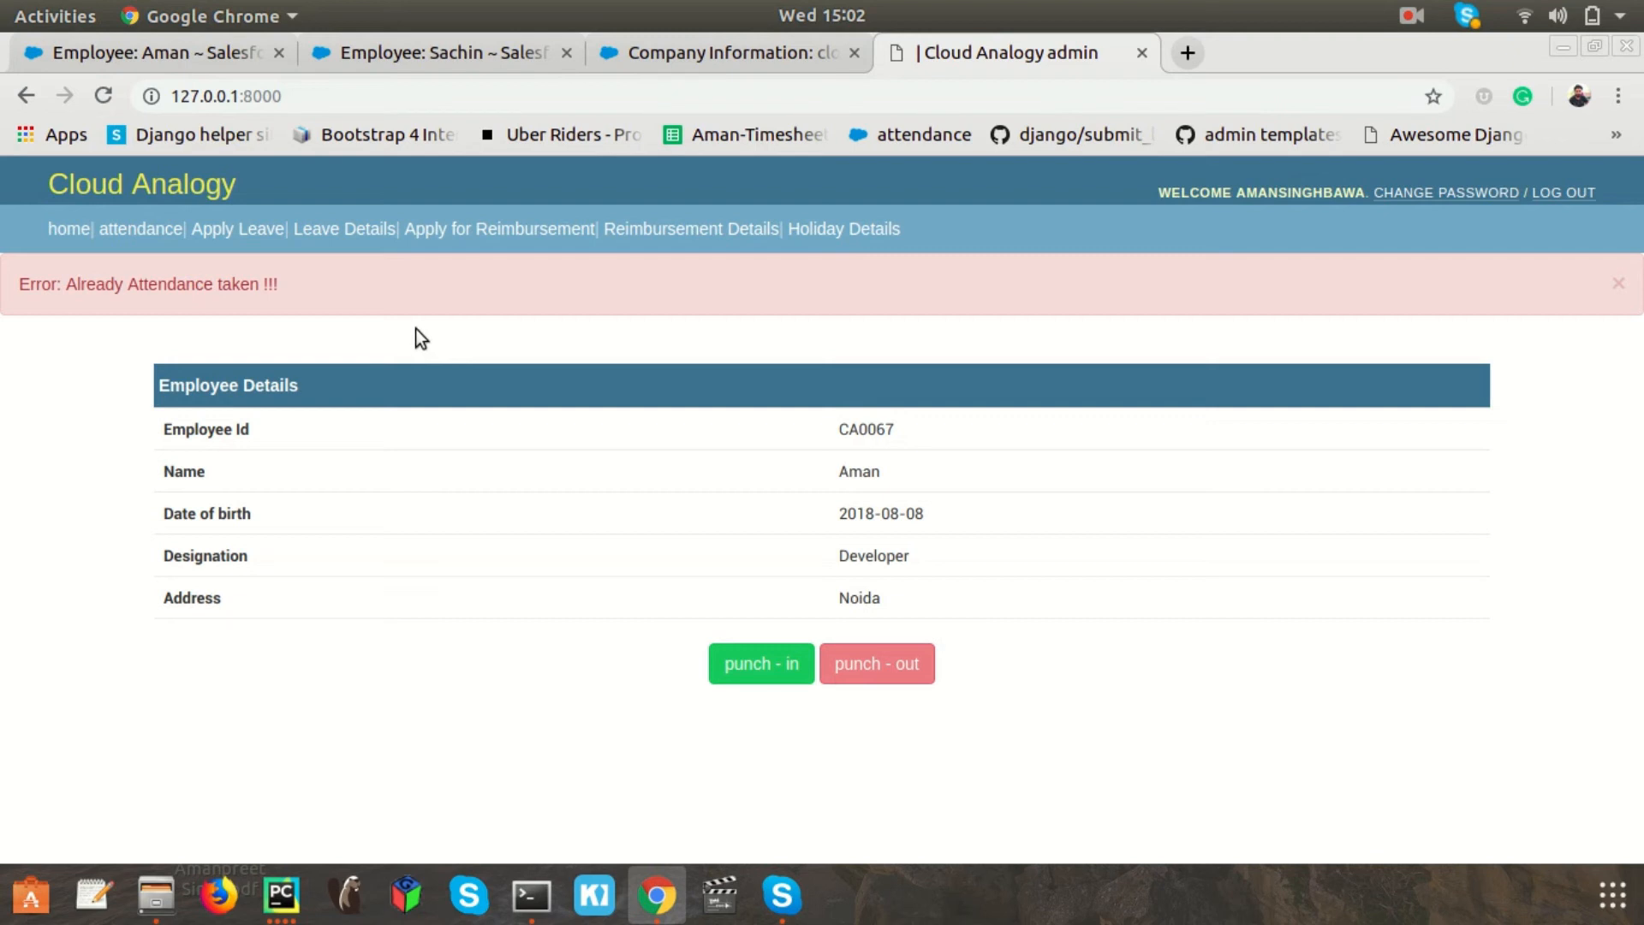
mouse_move(1009, 398)
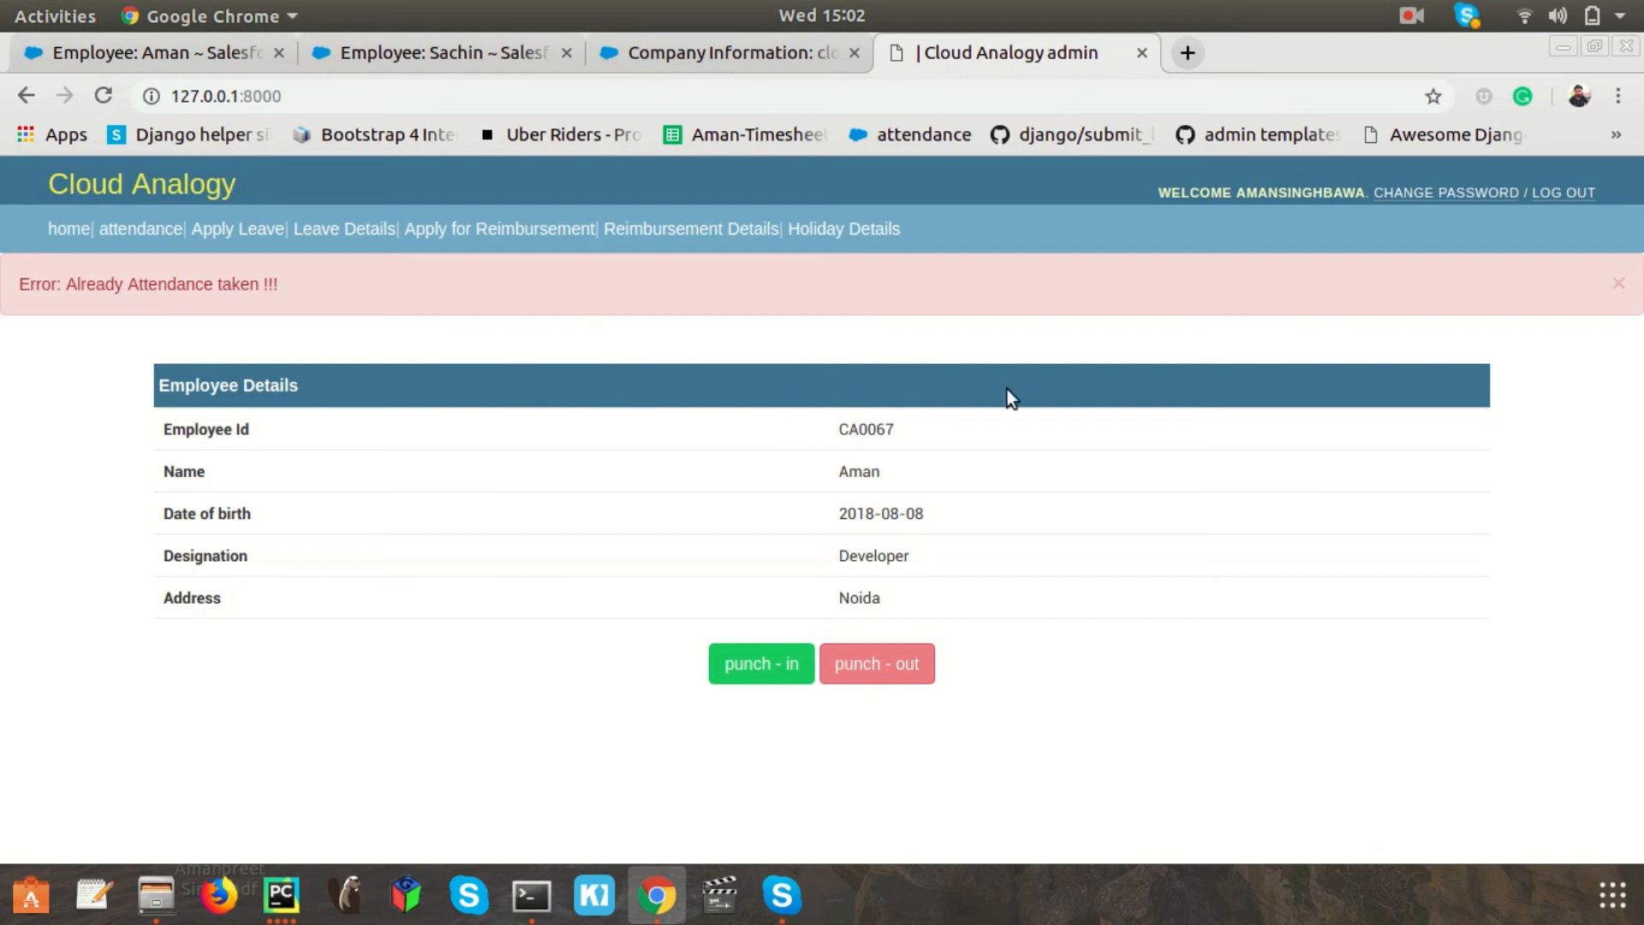
mouse_move(243, 246)
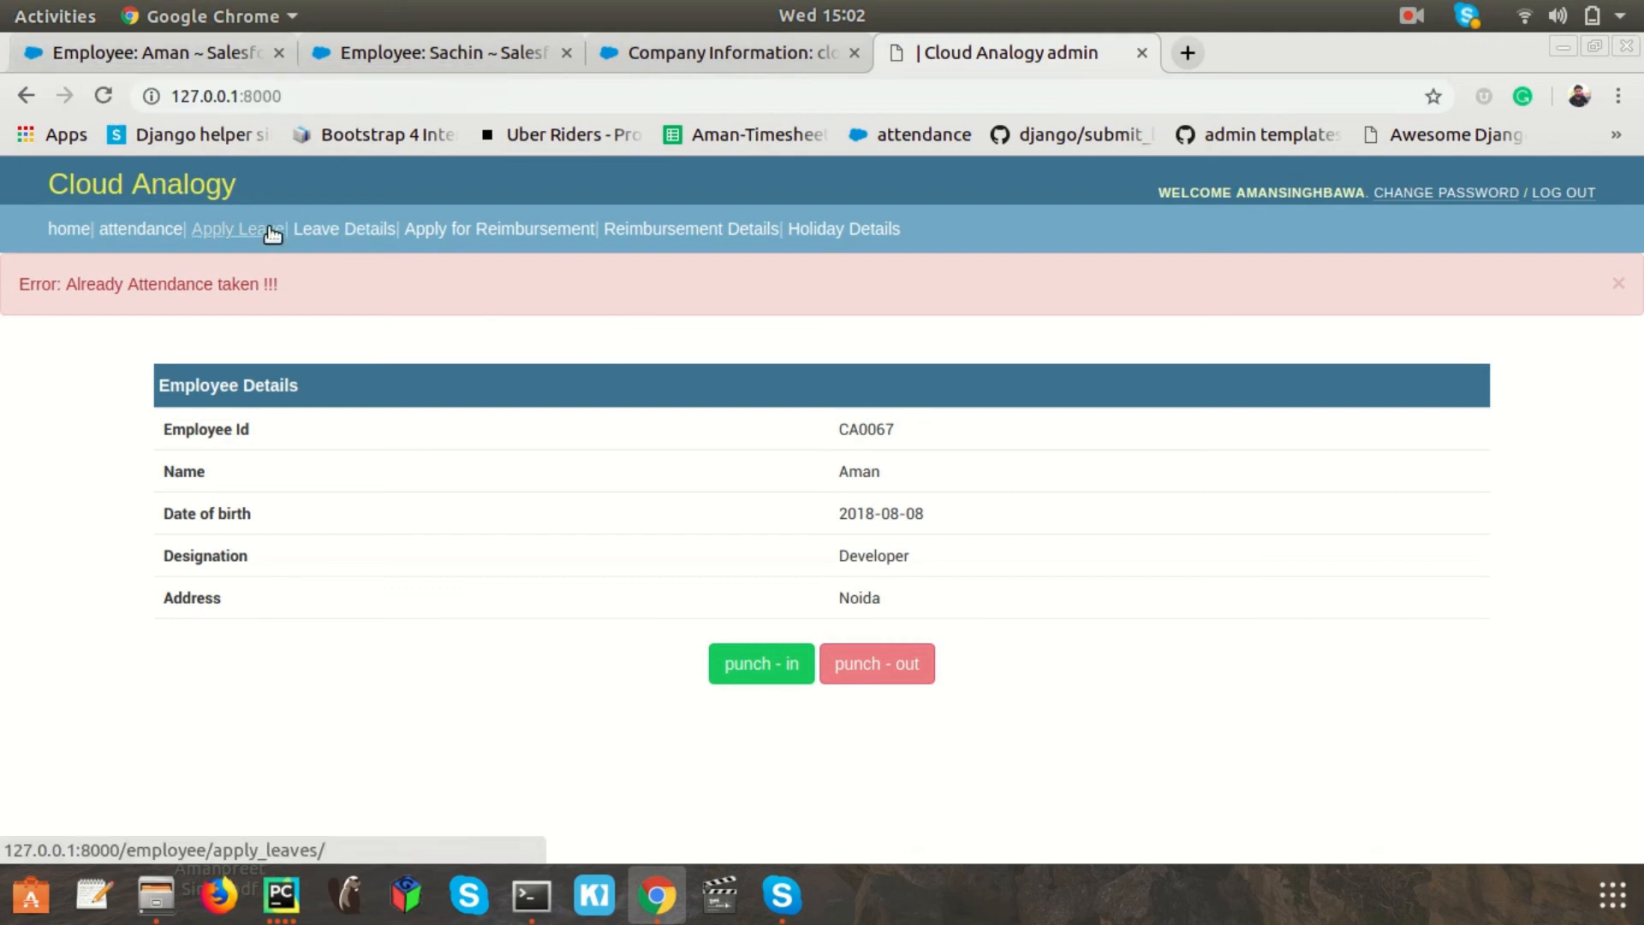
Step: Browse Apply Leave, Leave Details, attendance and reimbursement pages, ending on Holiday Details showing Republic day
click(236, 229)
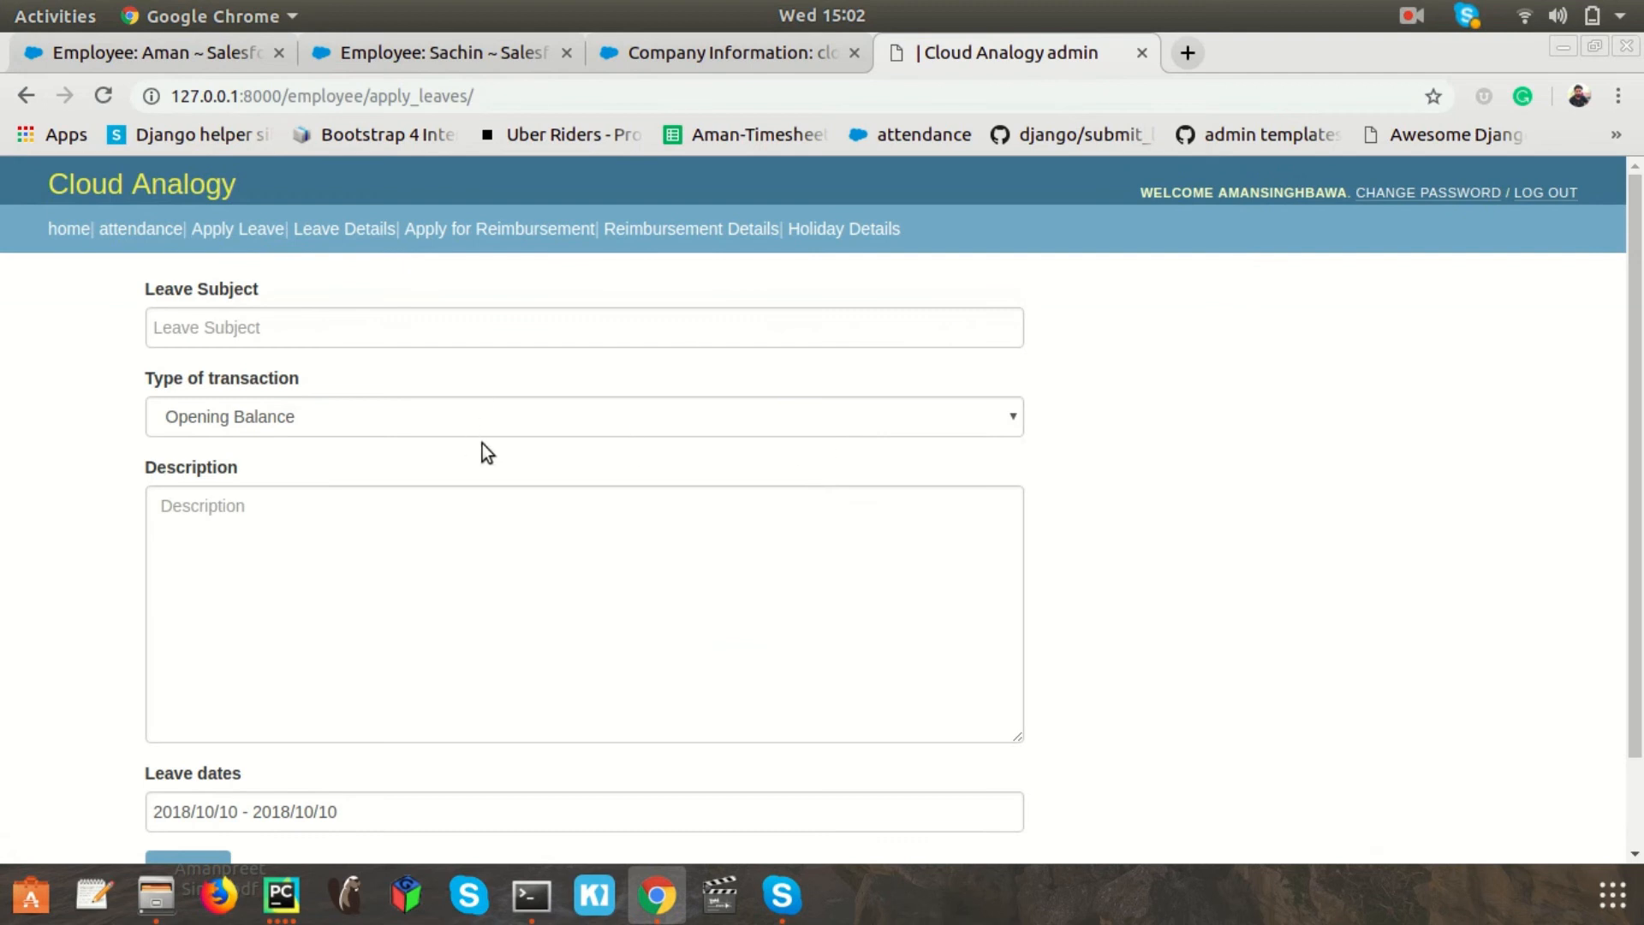
click(344, 229)
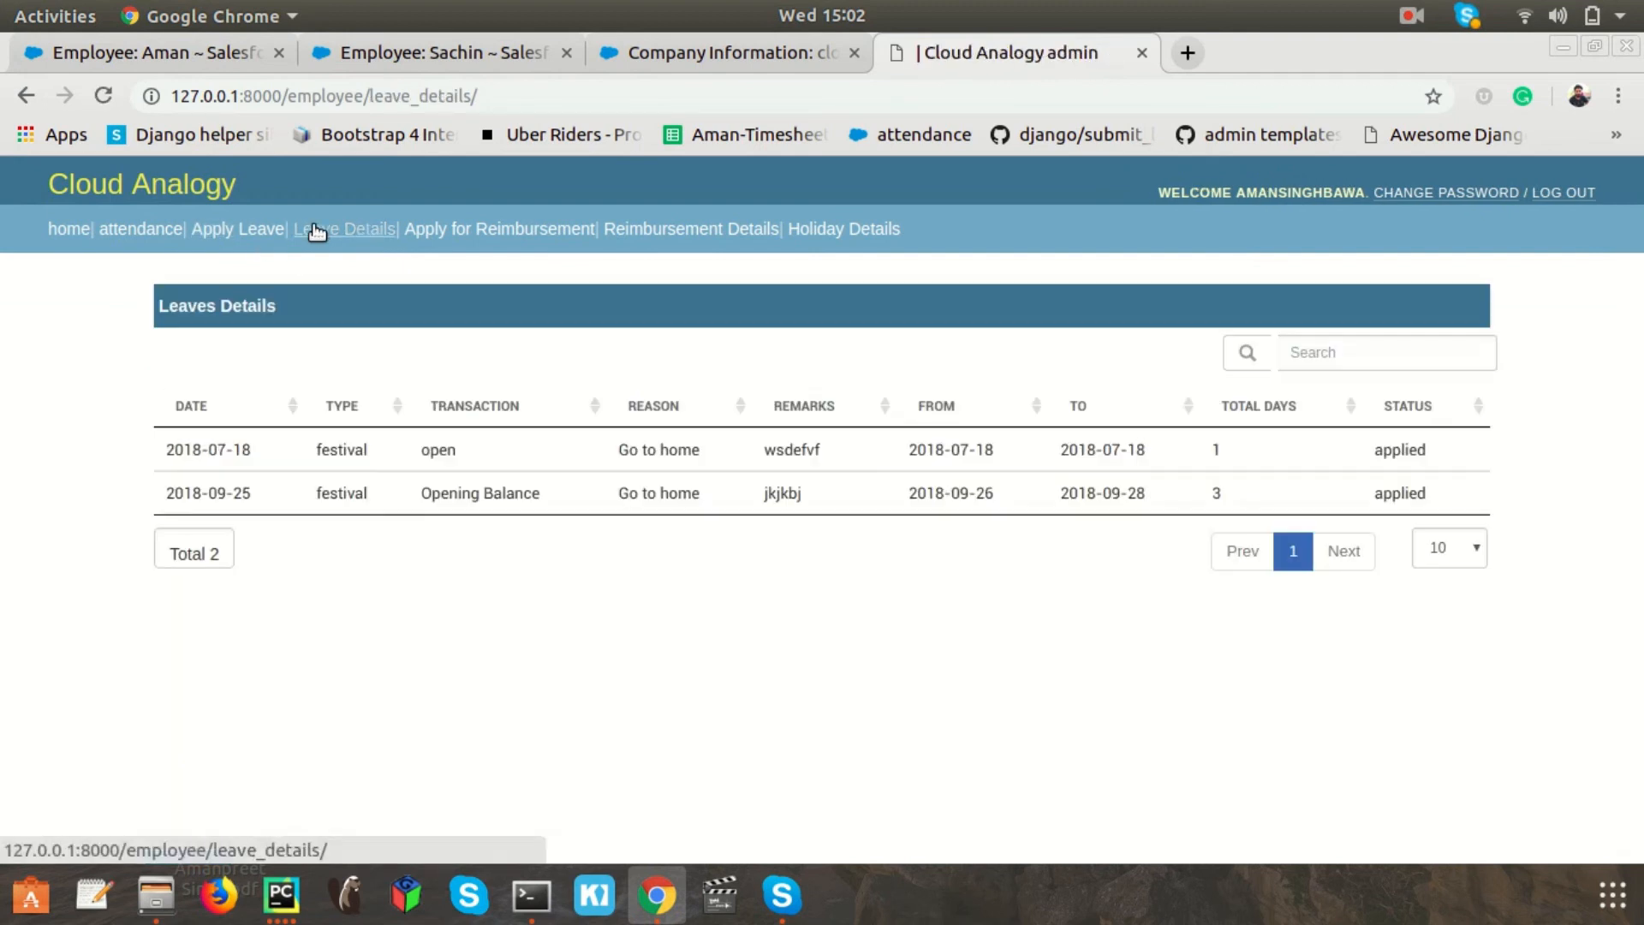
mouse_move(140, 229)
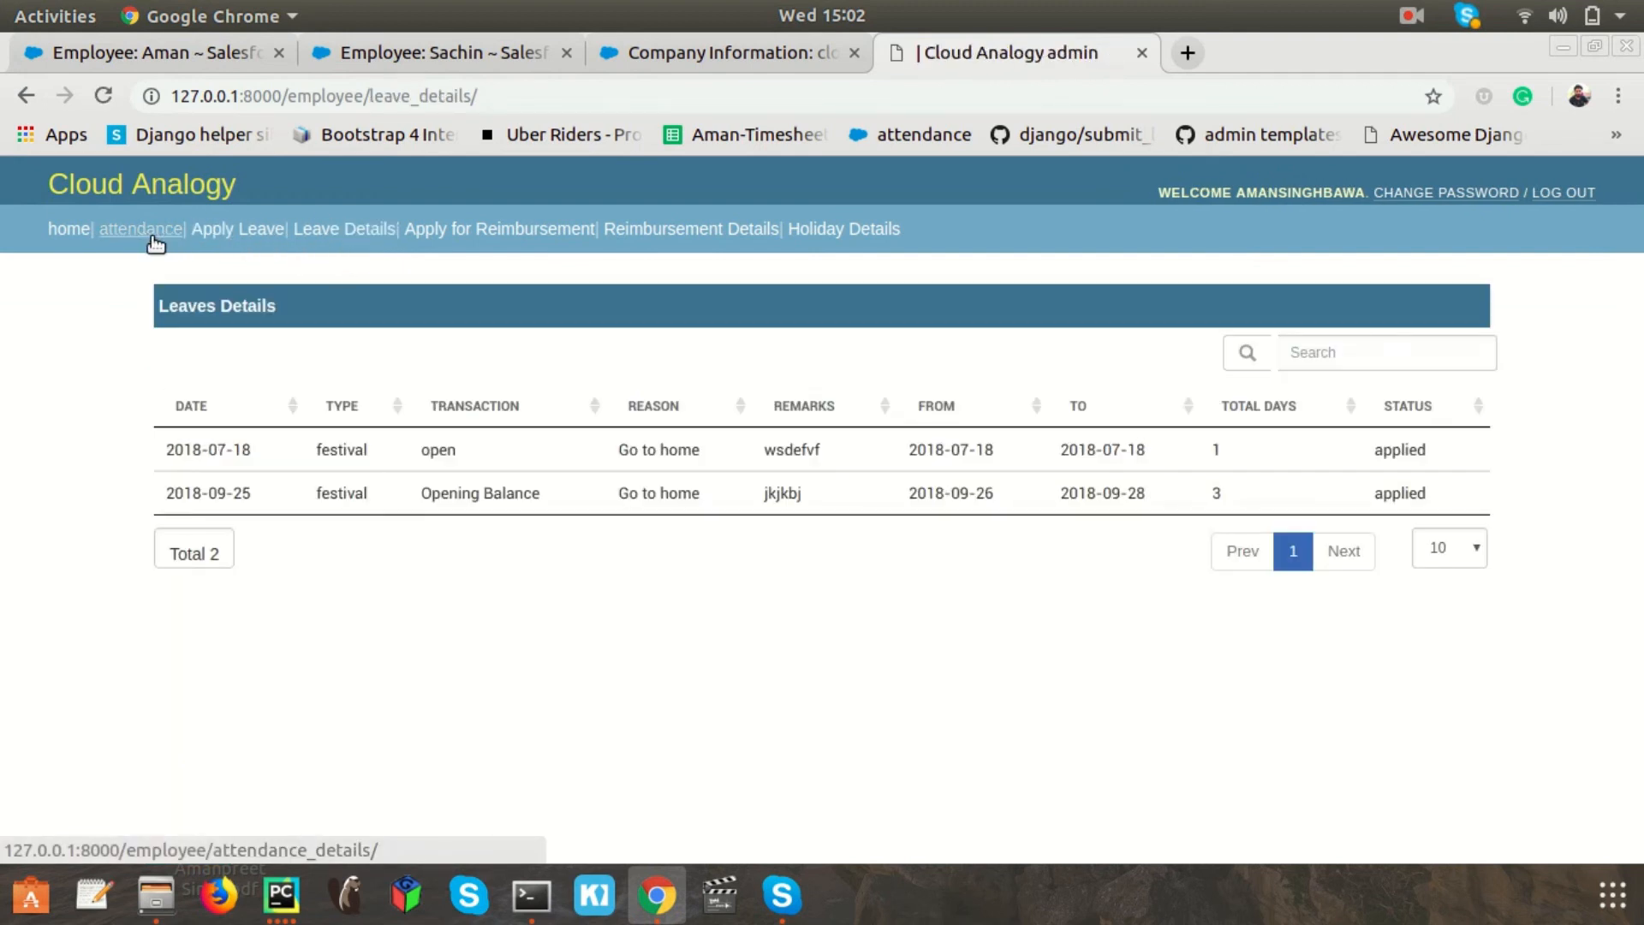
click(140, 229)
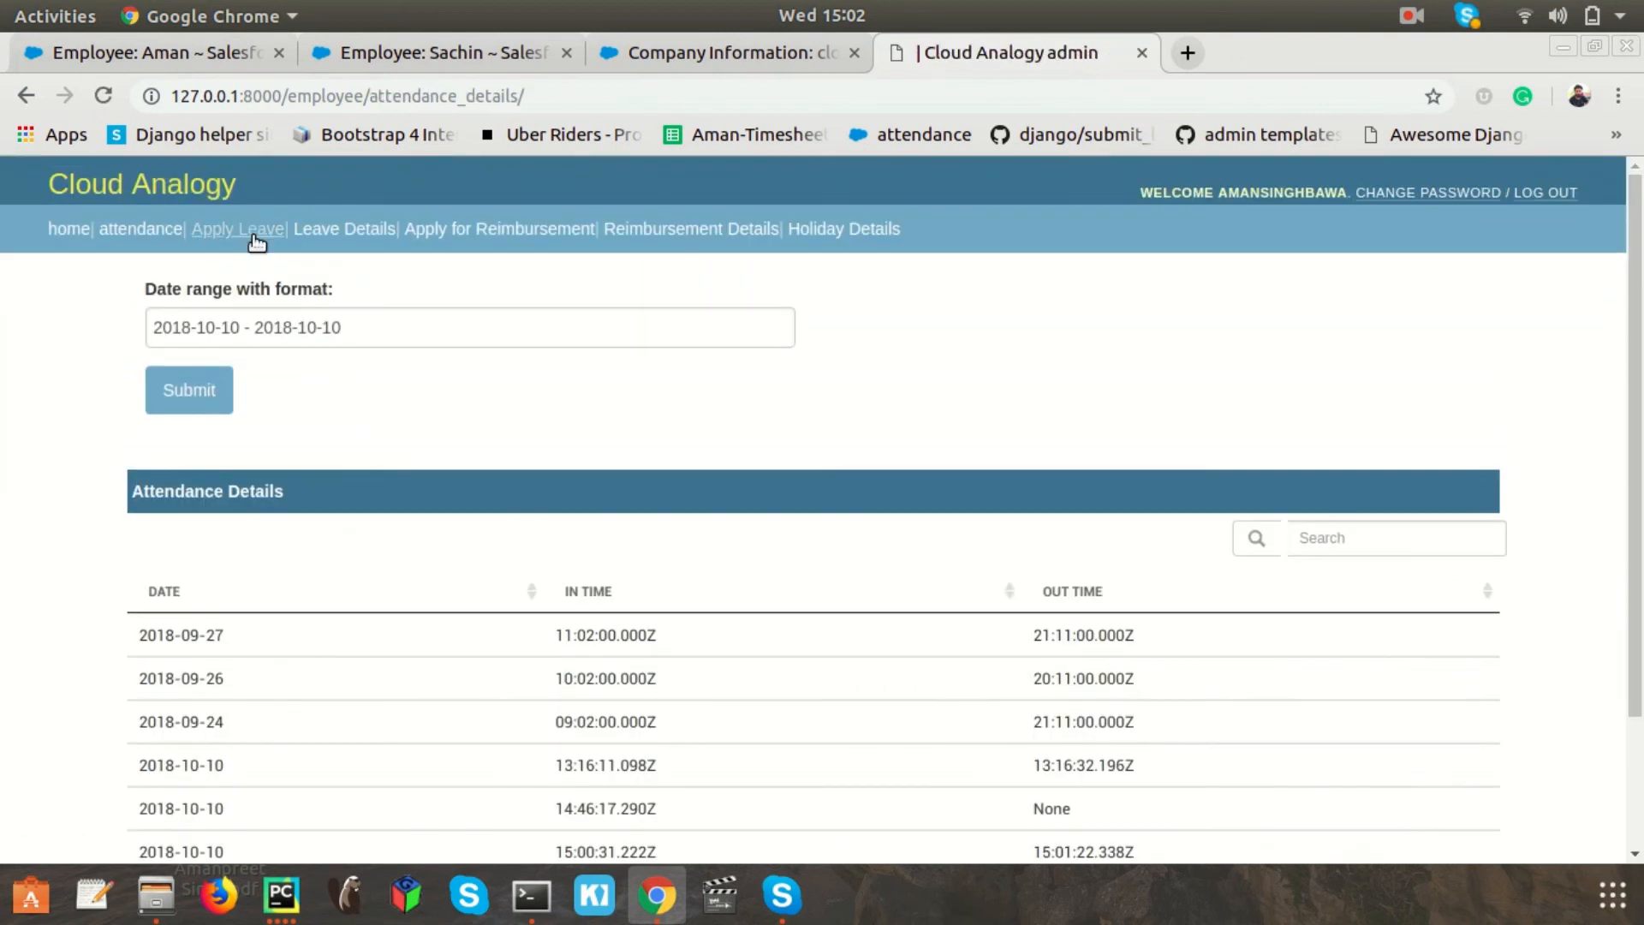
click(238, 229)
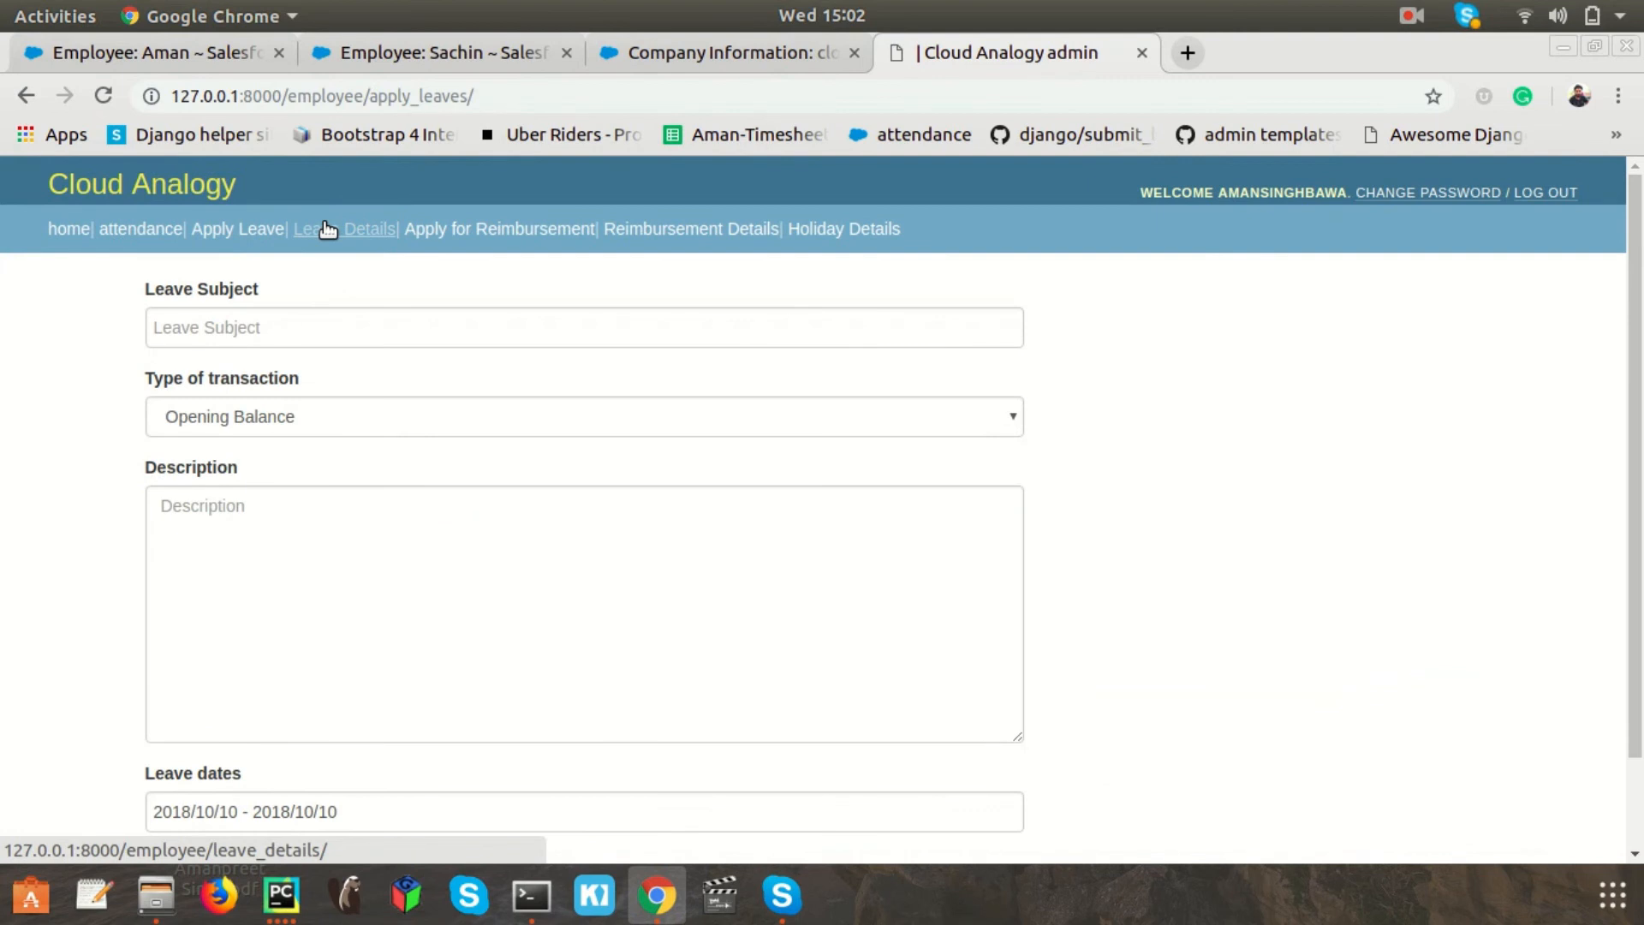
click(342, 229)
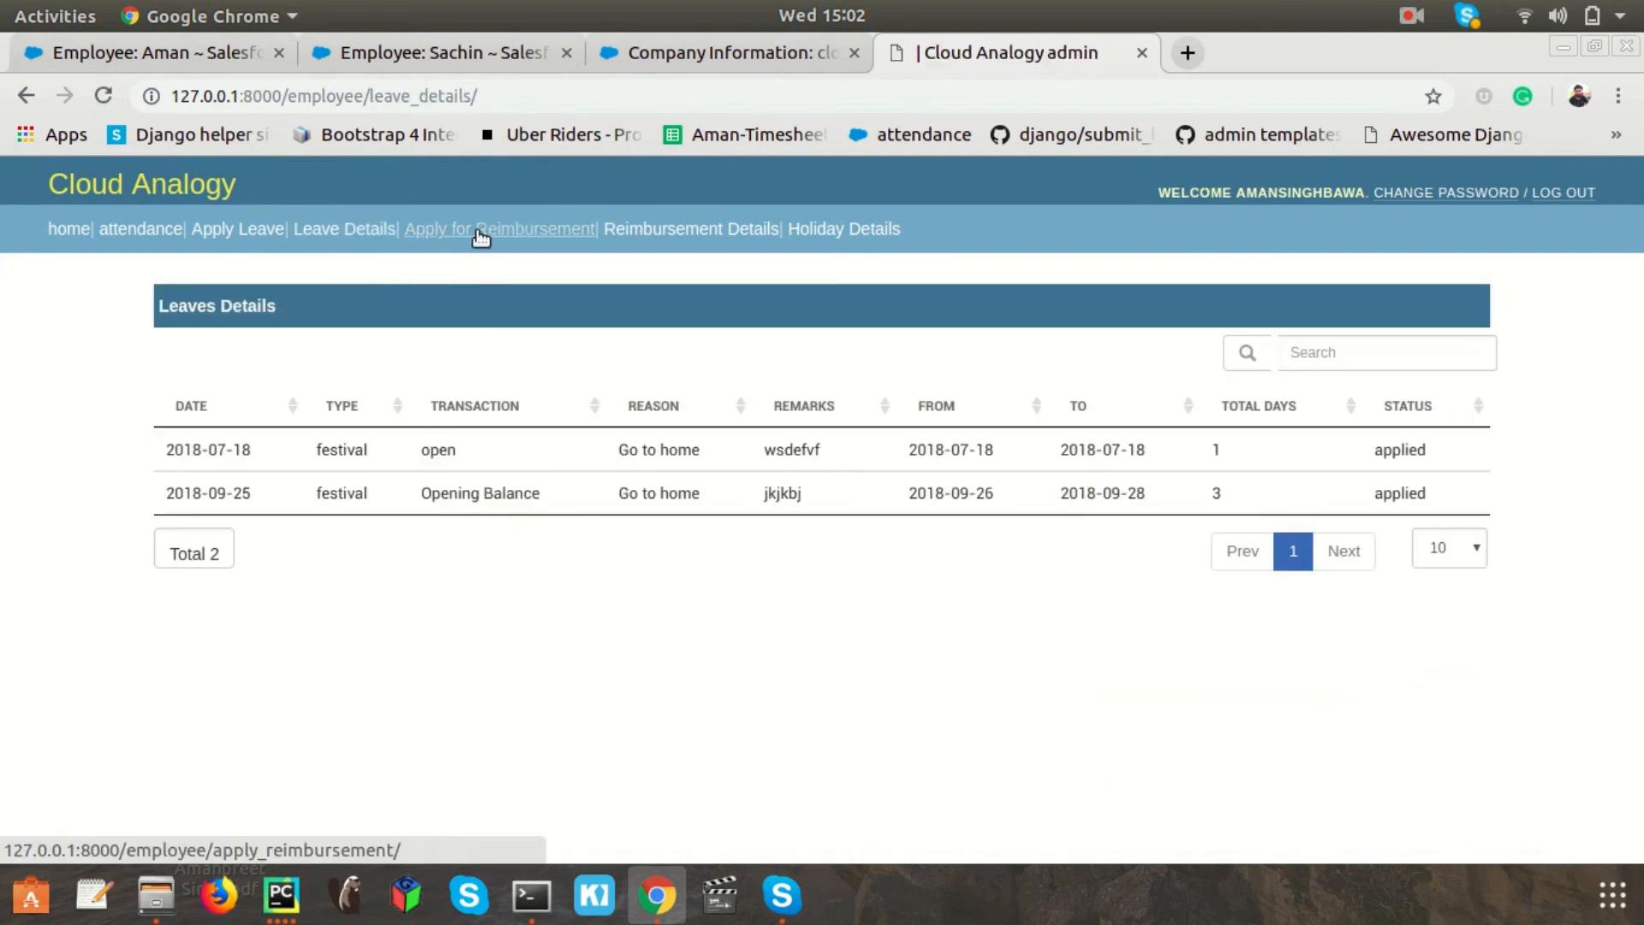
click(500, 229)
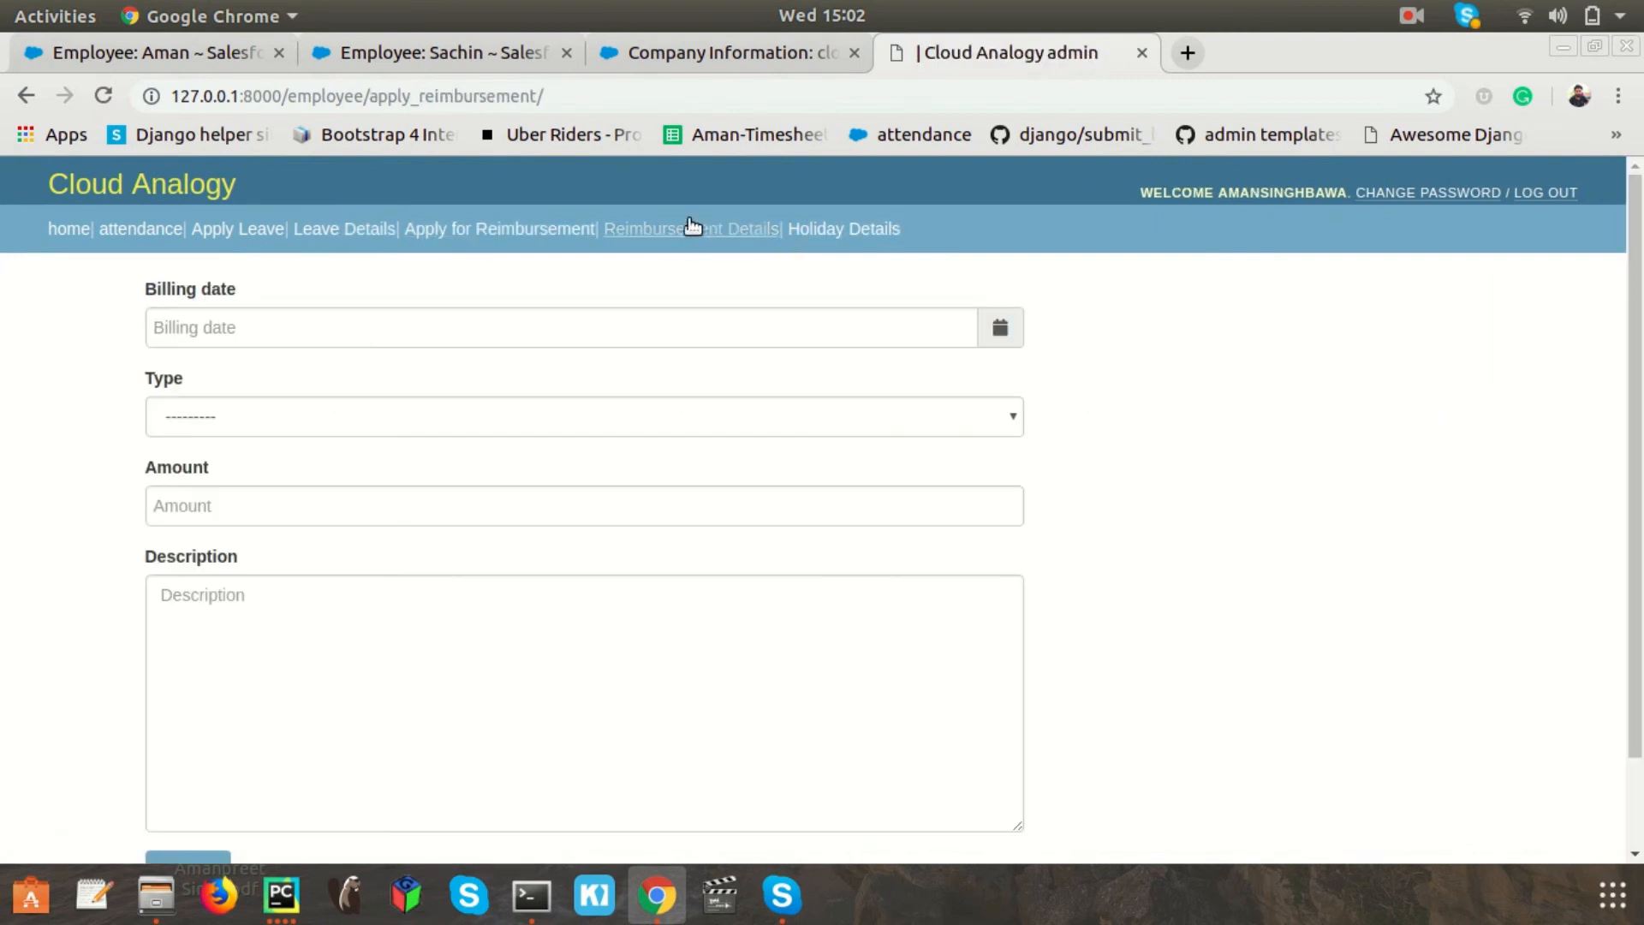
click(690, 229)
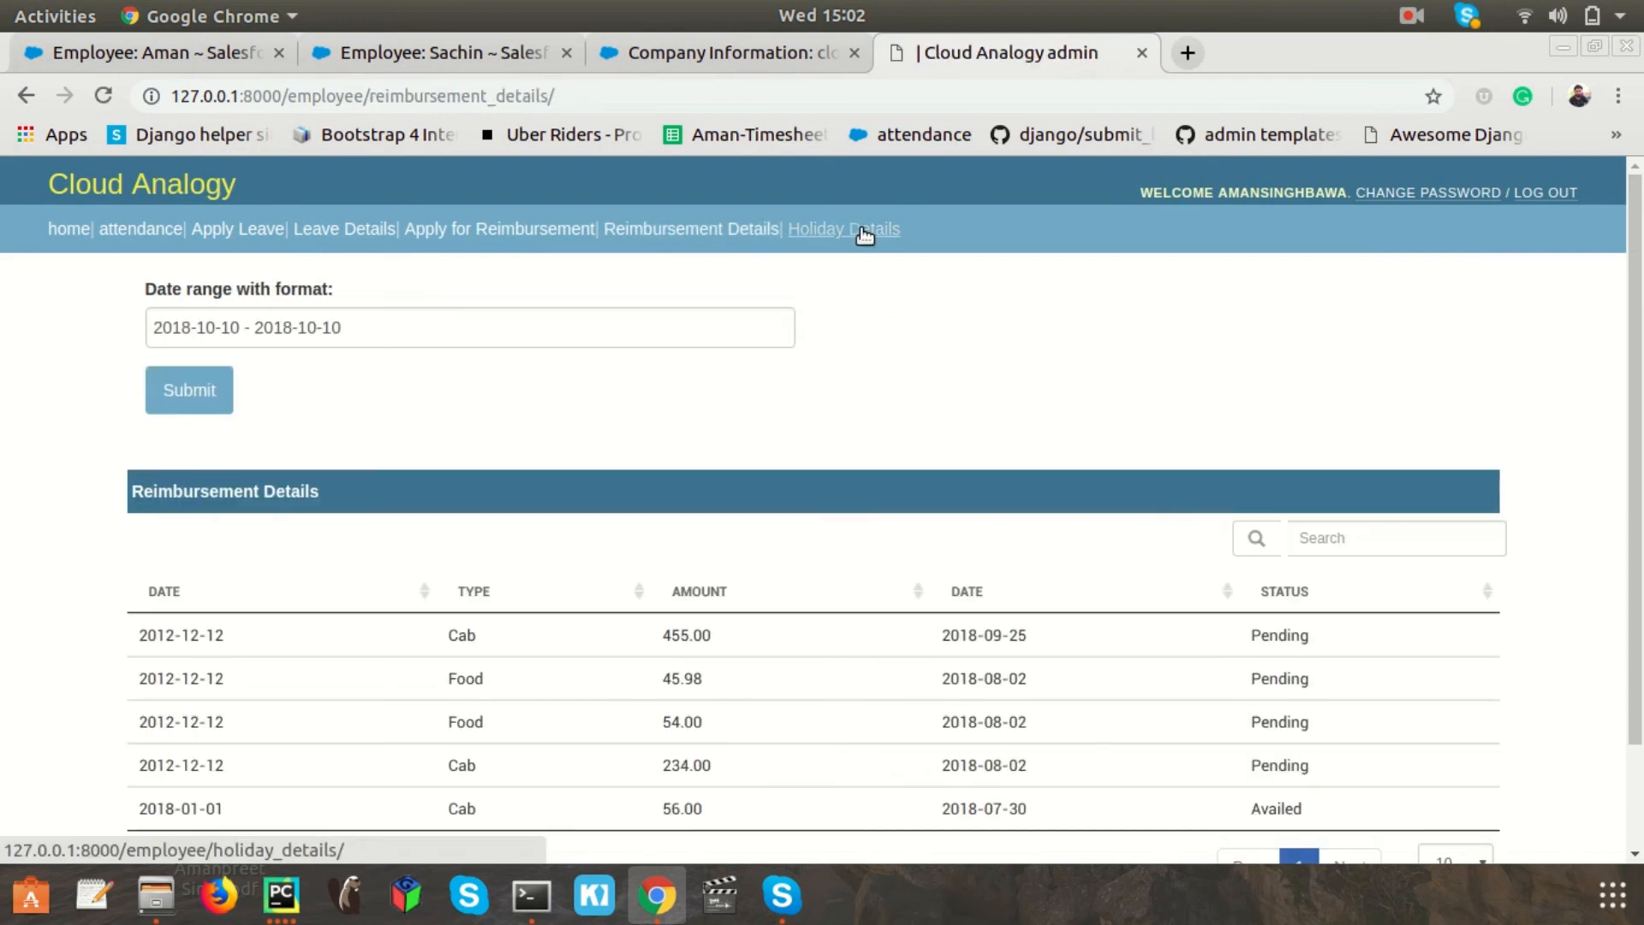
click(843, 229)
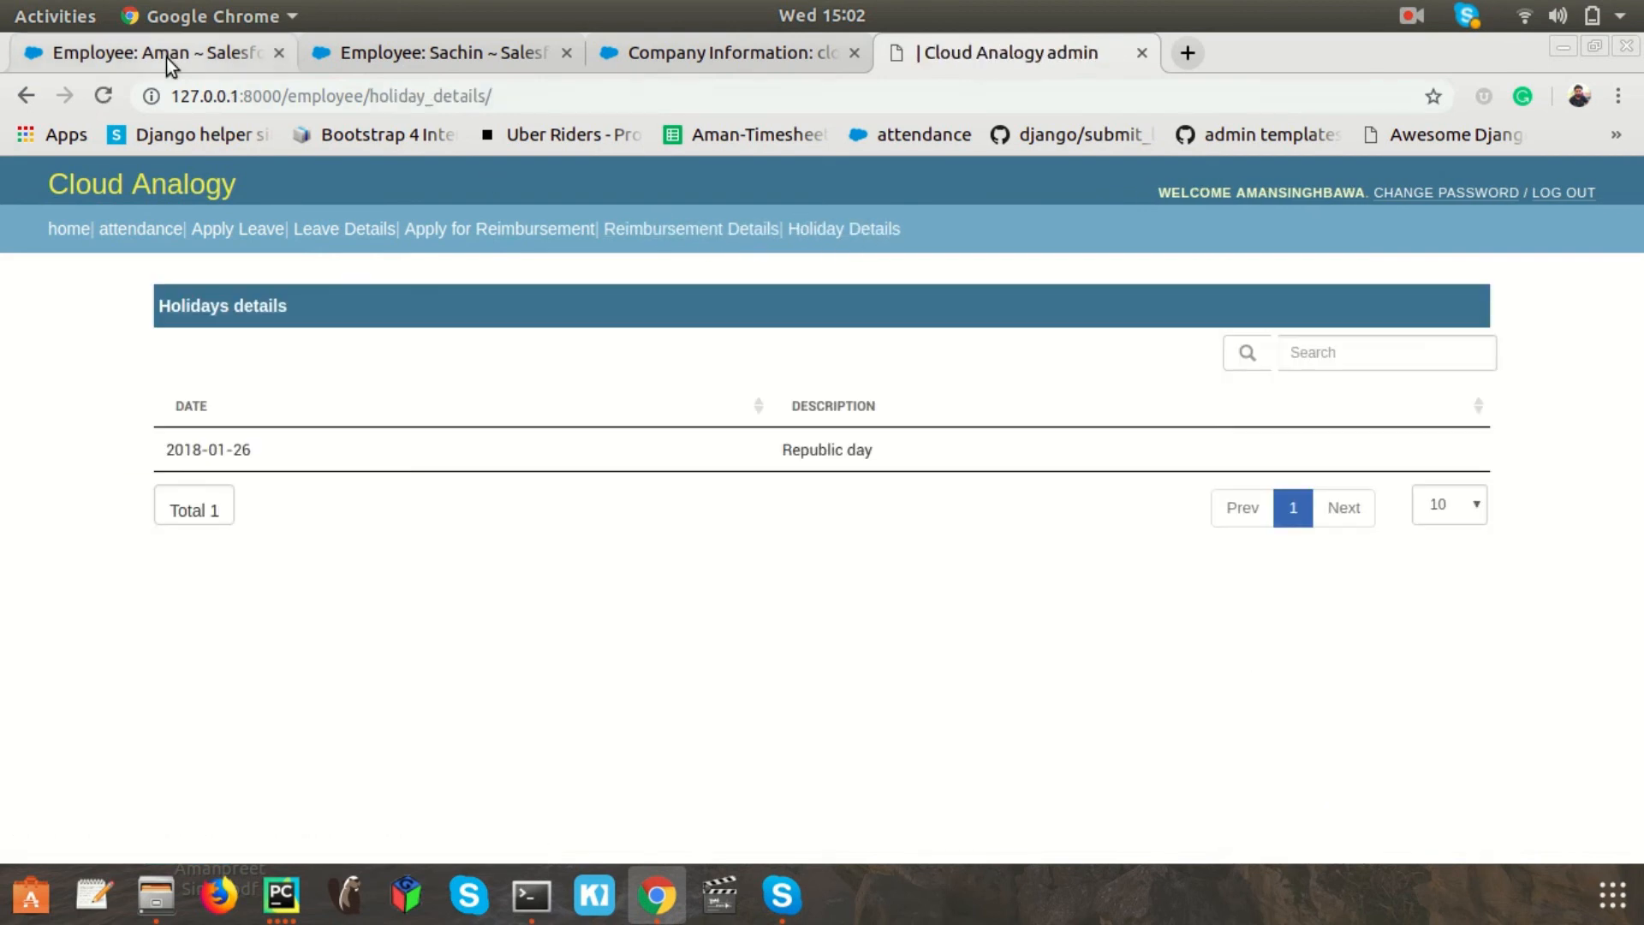
click(146, 52)
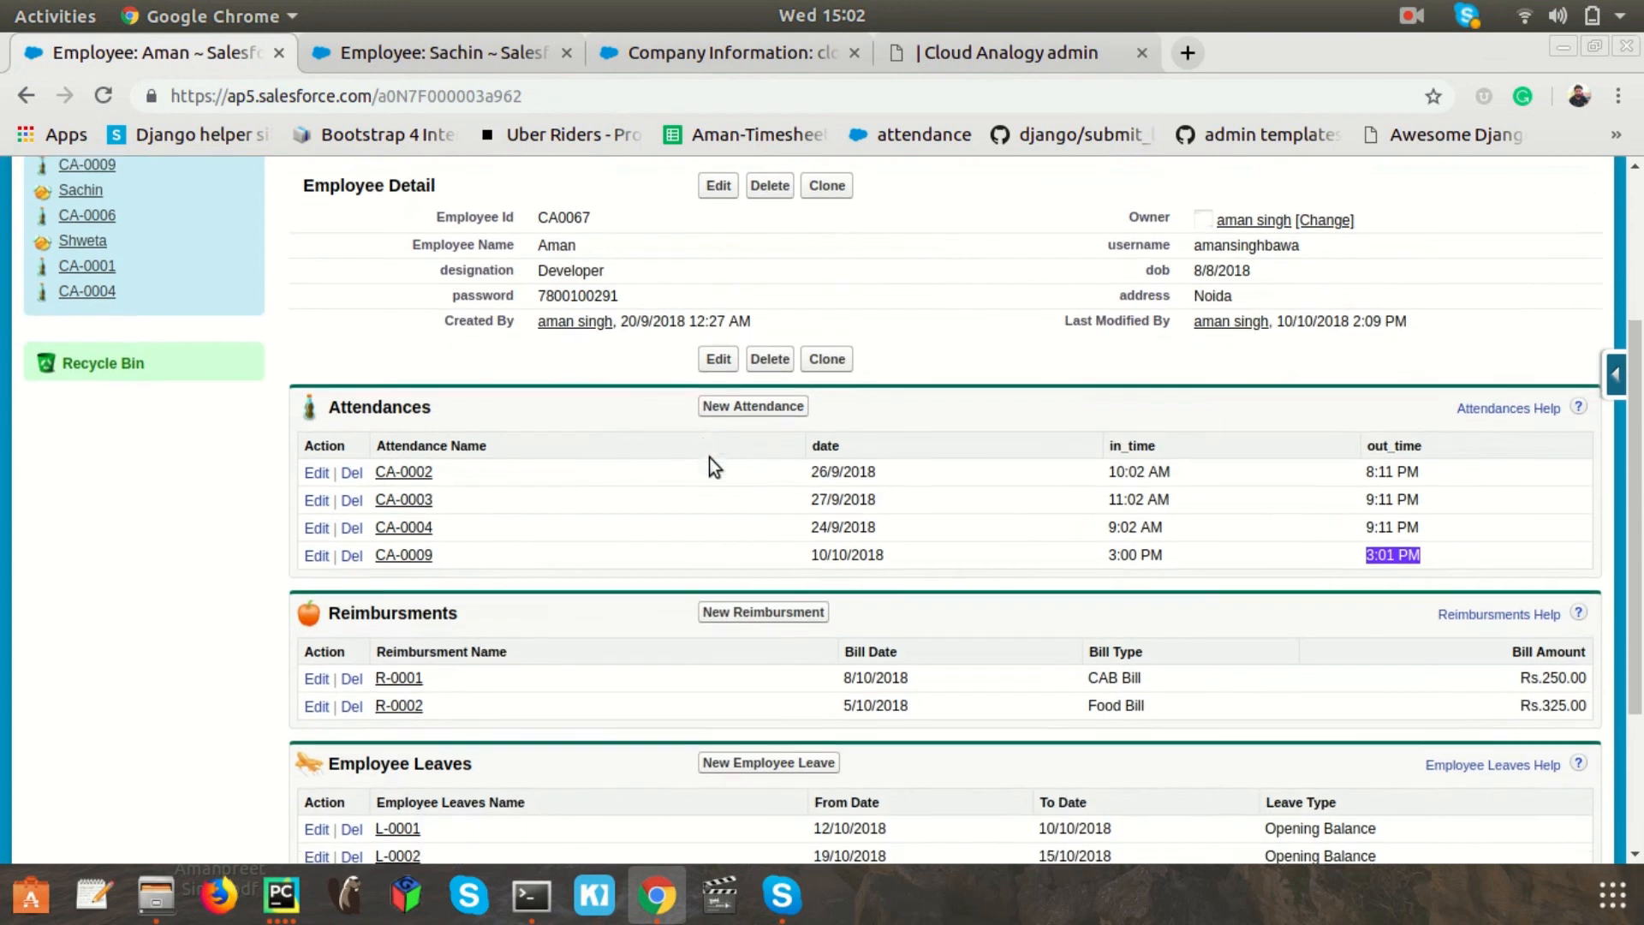
scroll(down, 3)
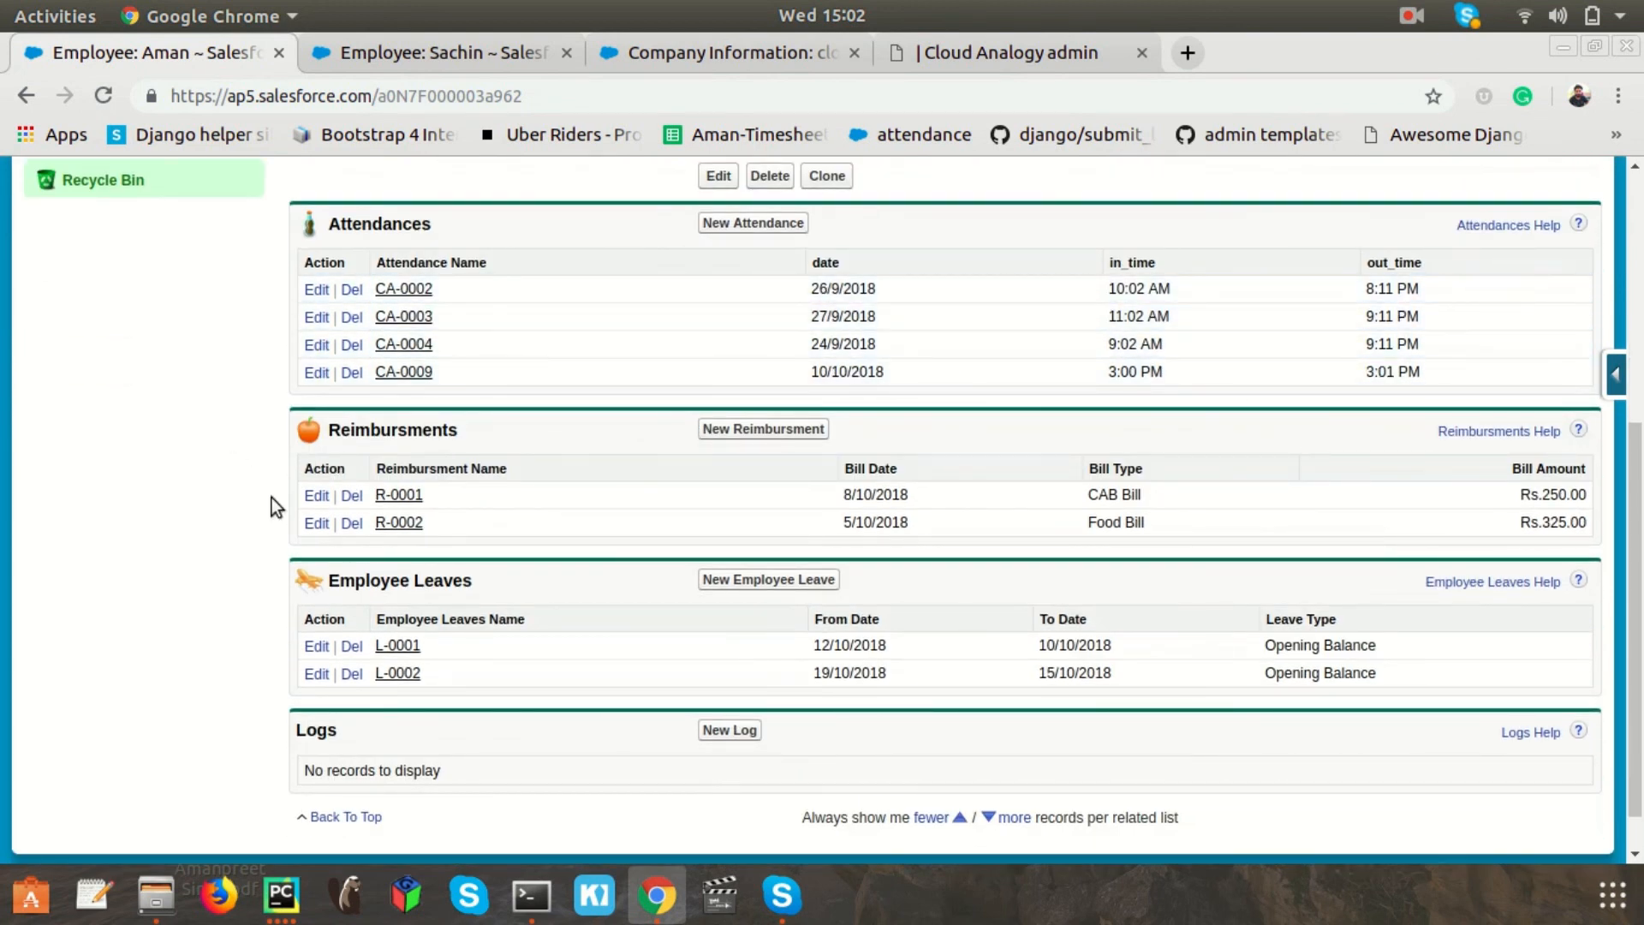
scroll(up, 3)
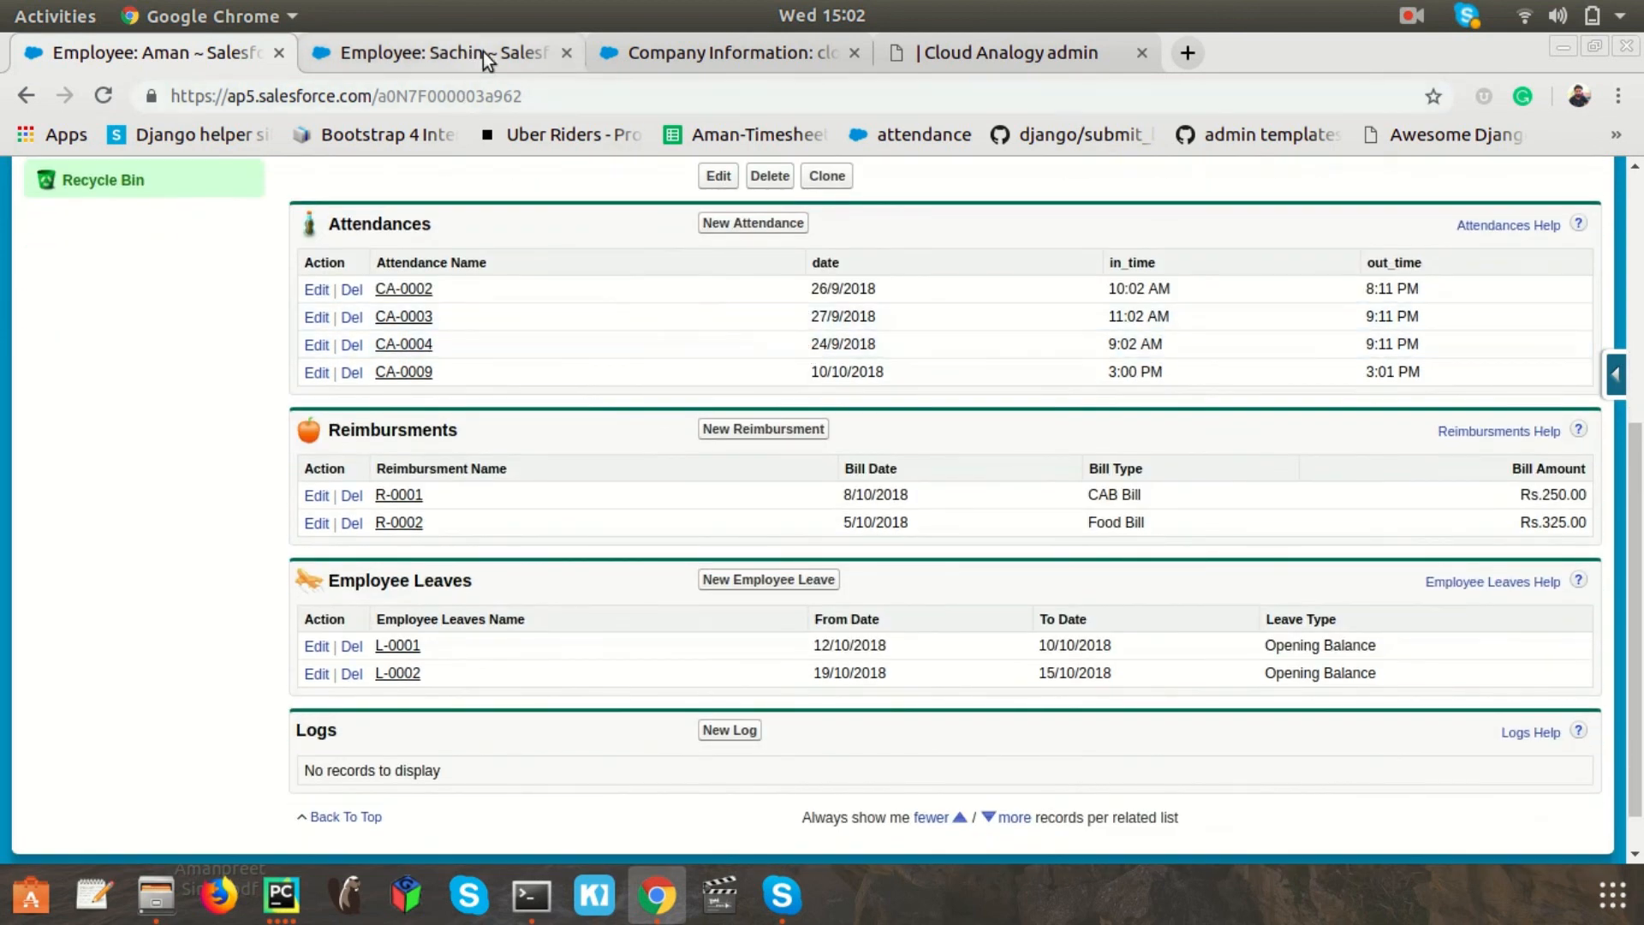
click(1007, 52)
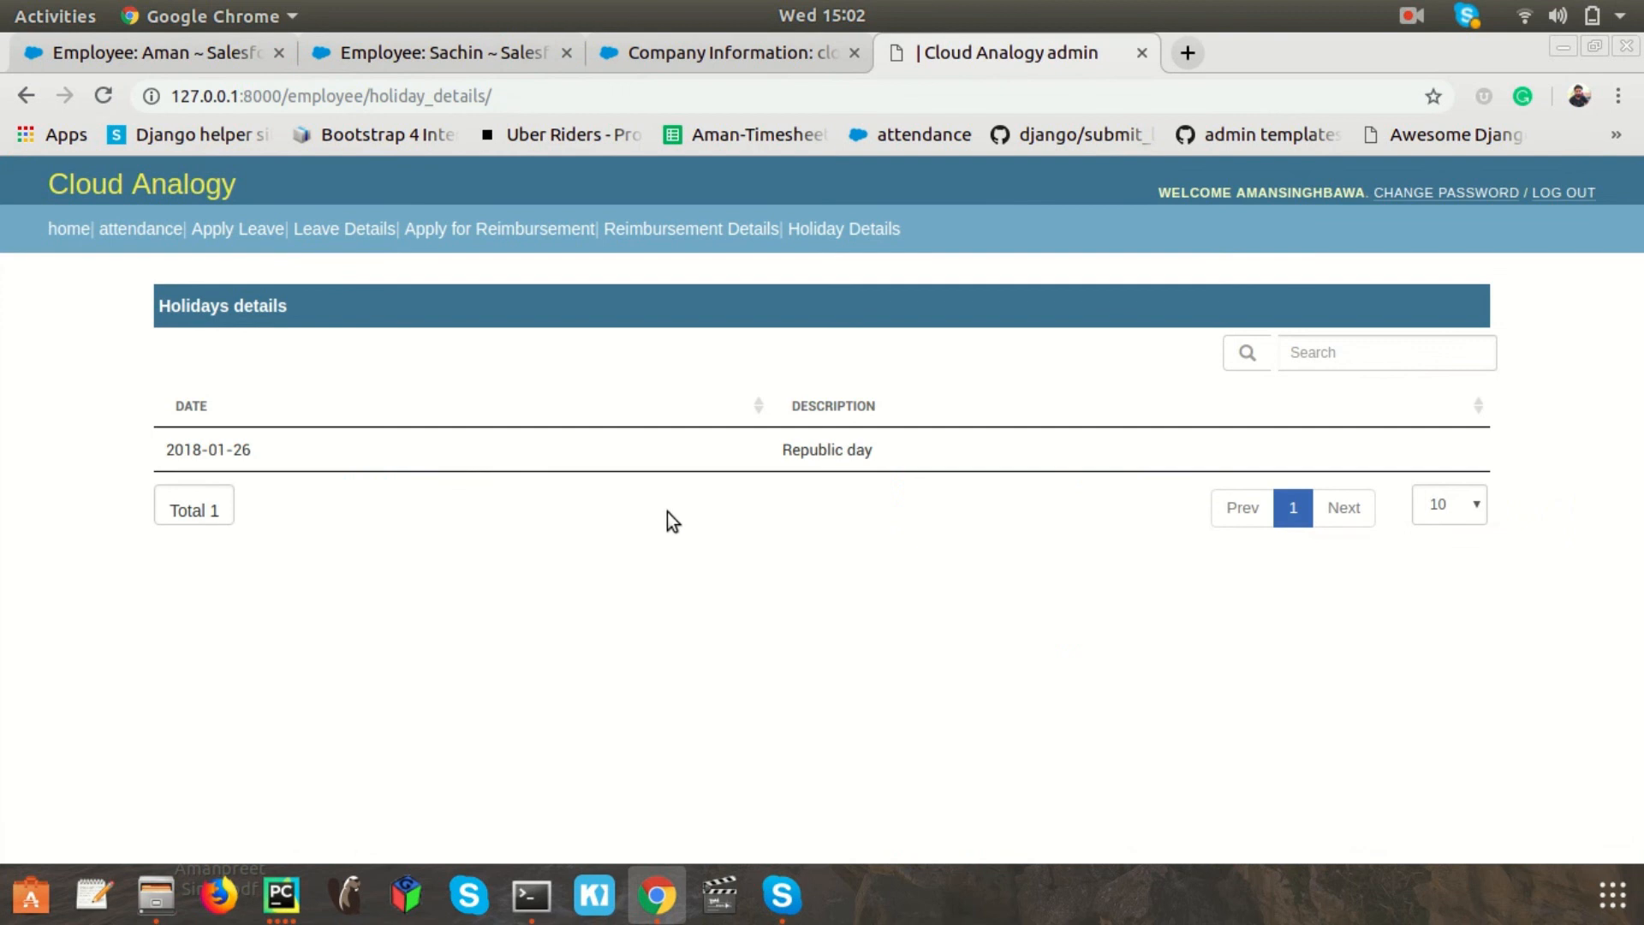
mouse_move(671, 519)
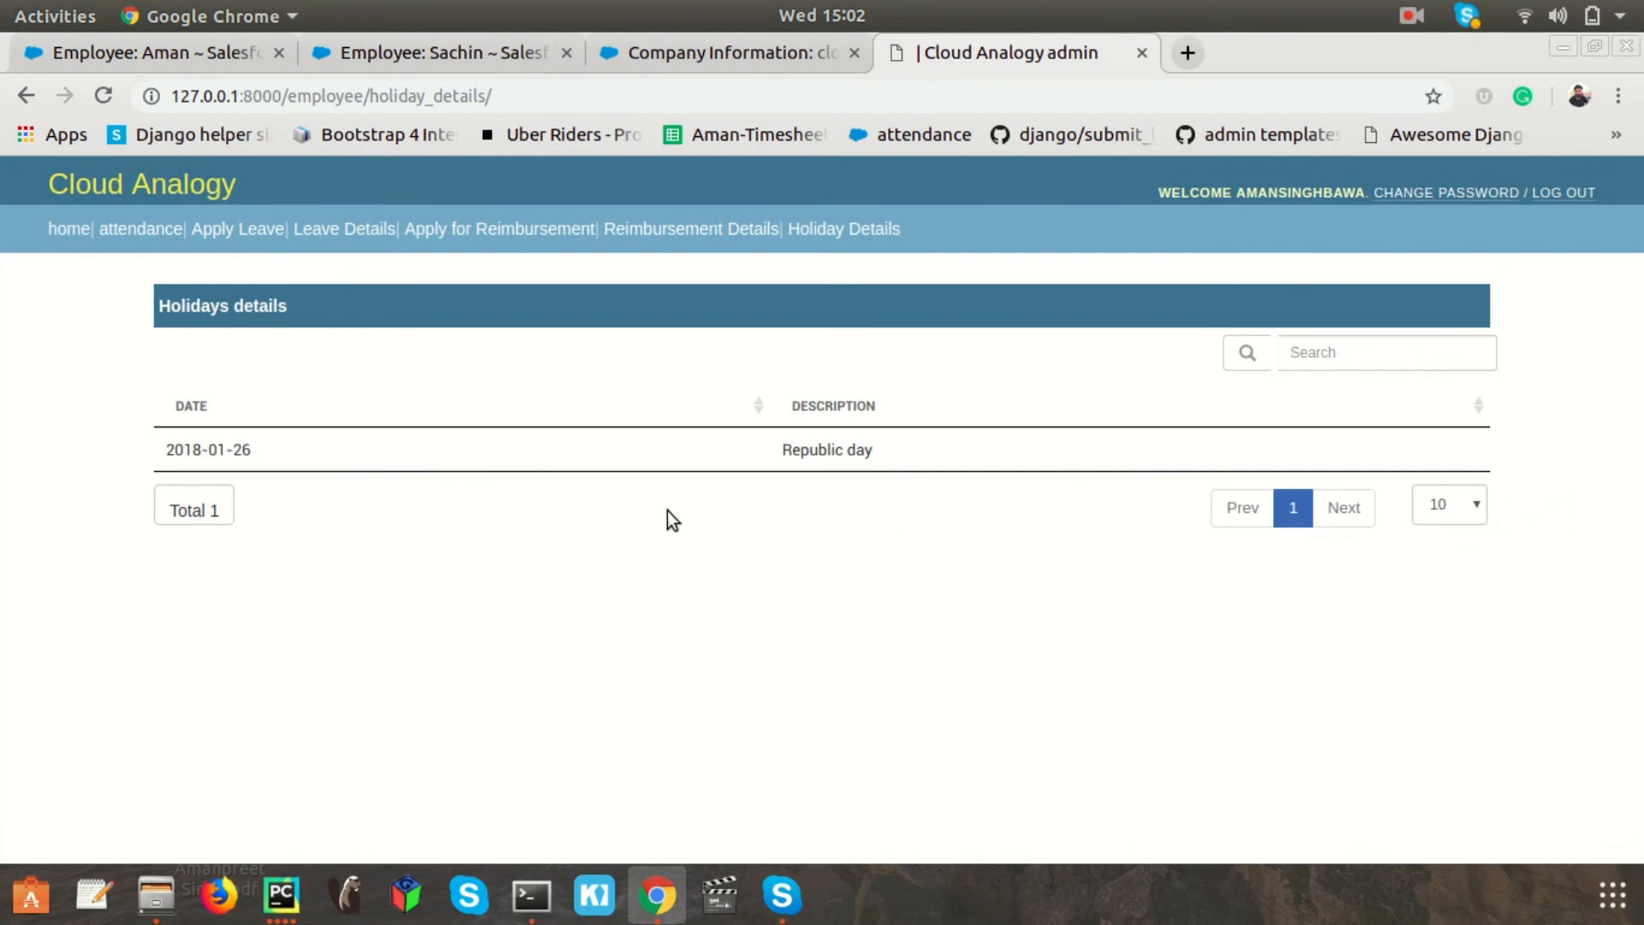